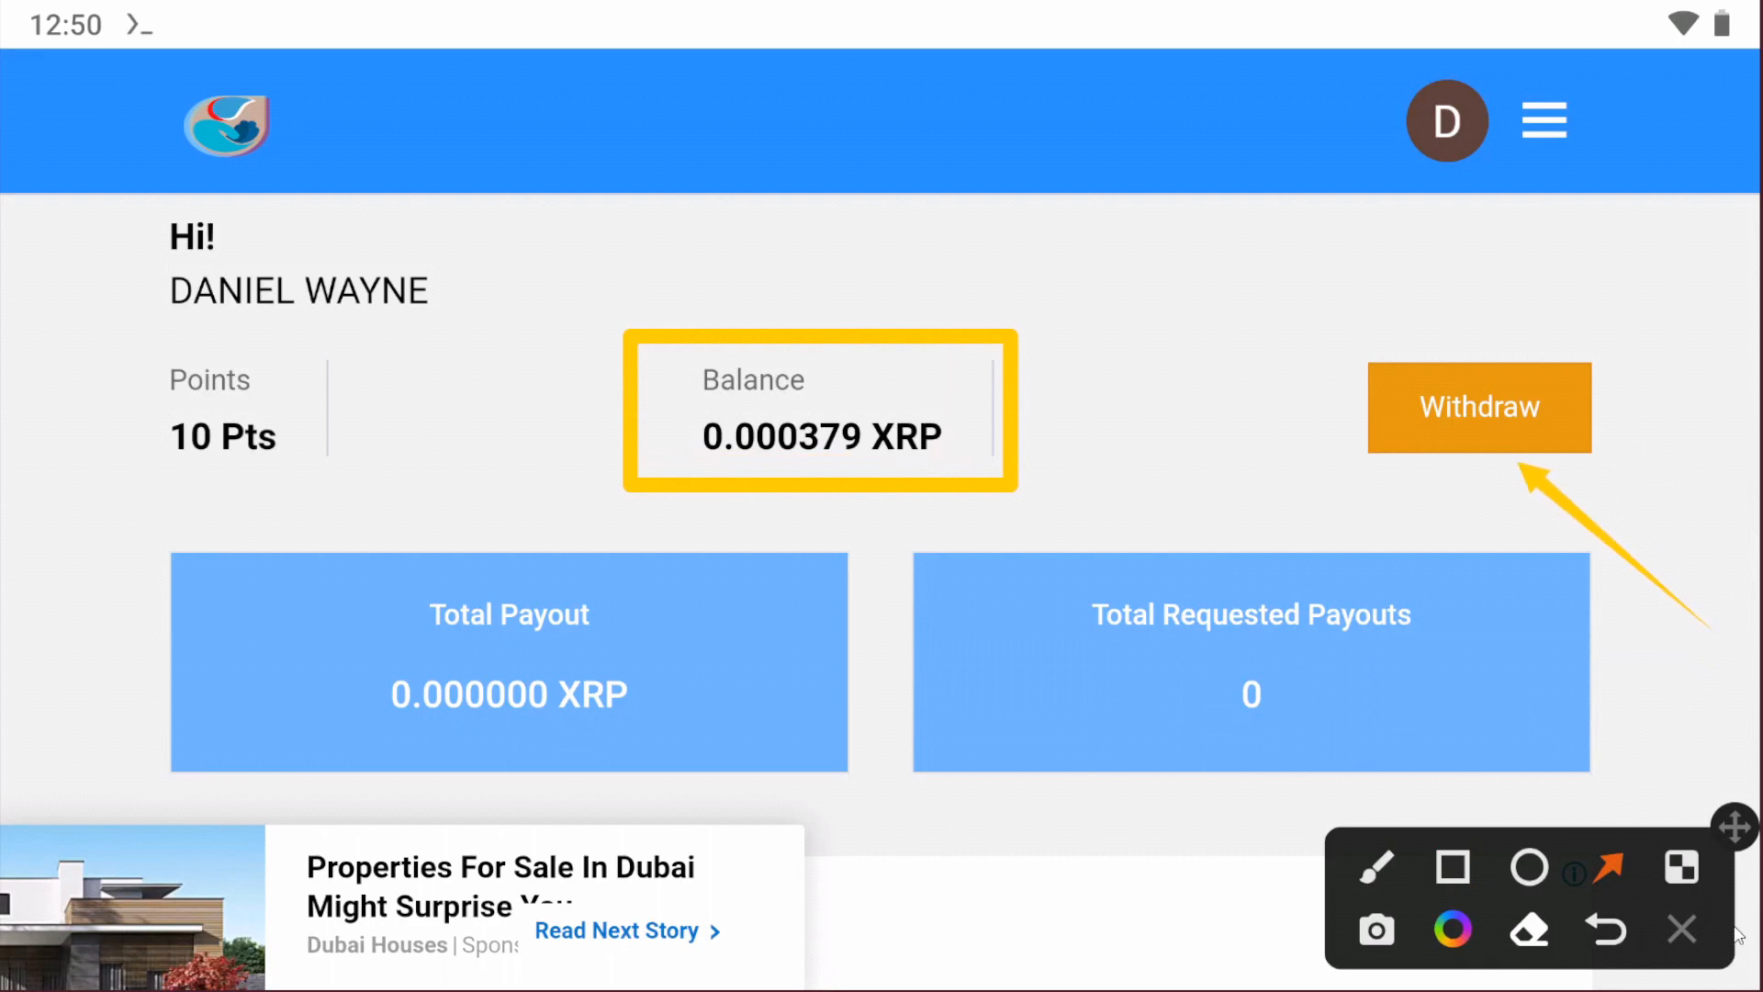
Withdraw the full 0.000379 XRP balance, confirm with Yes!, and acknowledge the Payment Sent notice.
left_click(1479, 408)
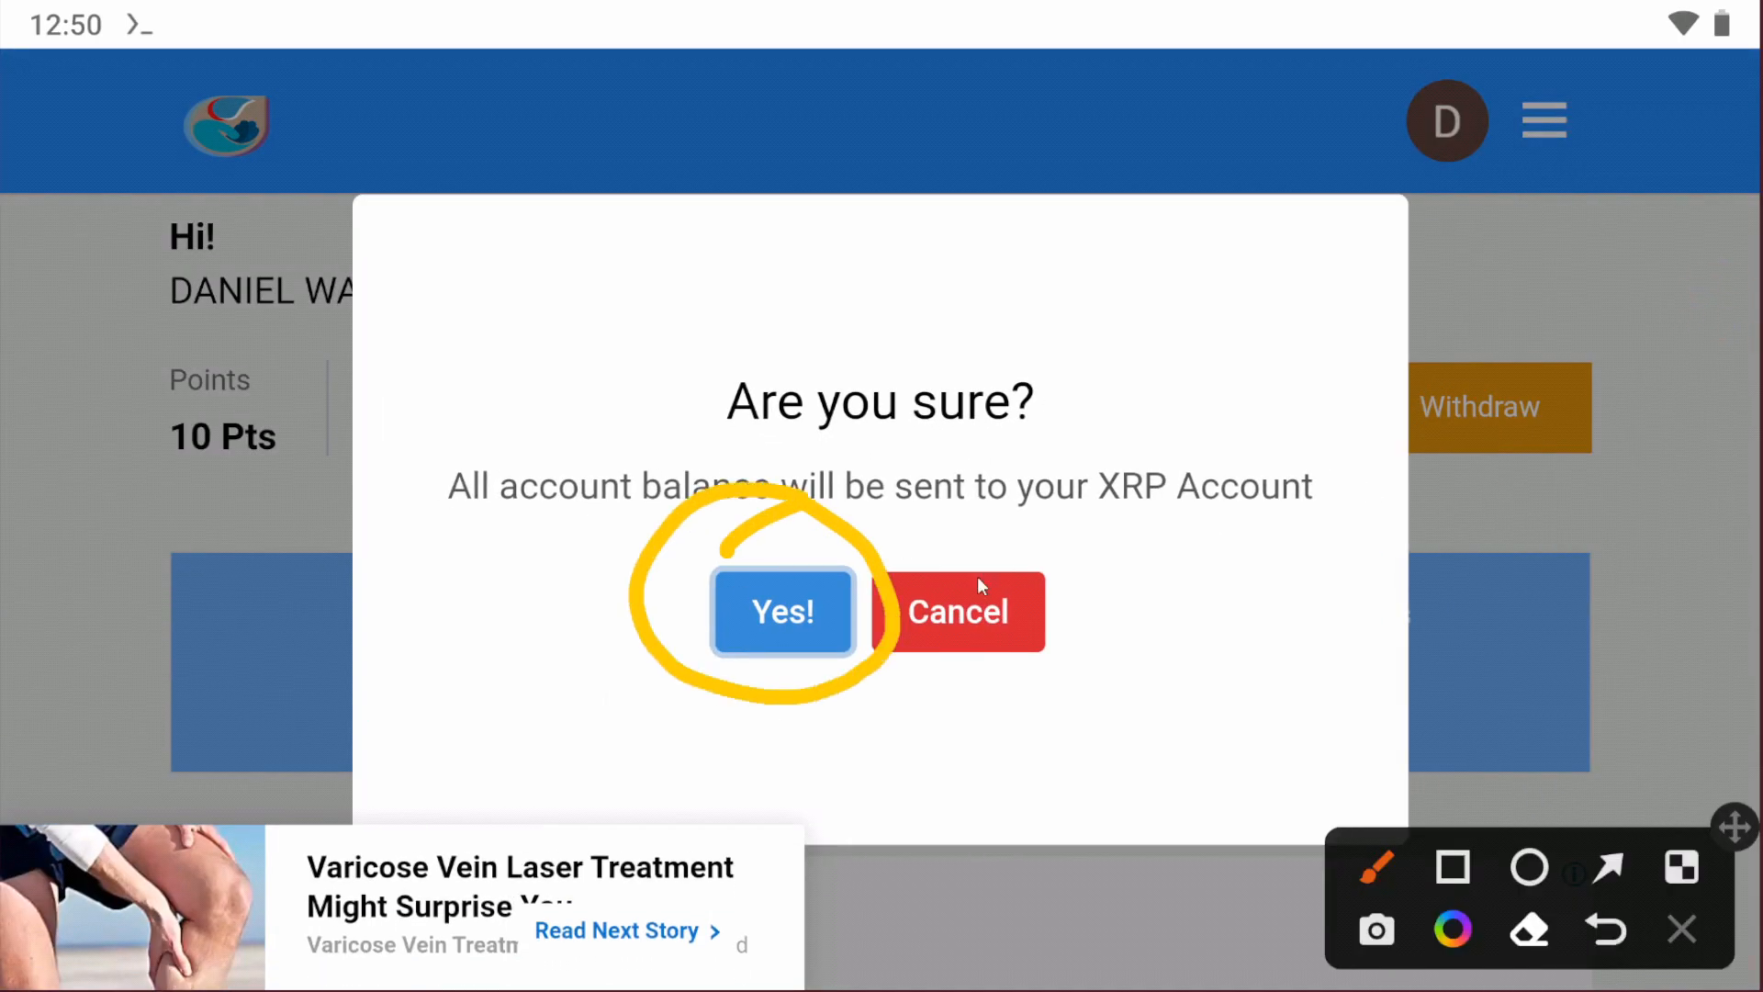
left_click(782, 610)
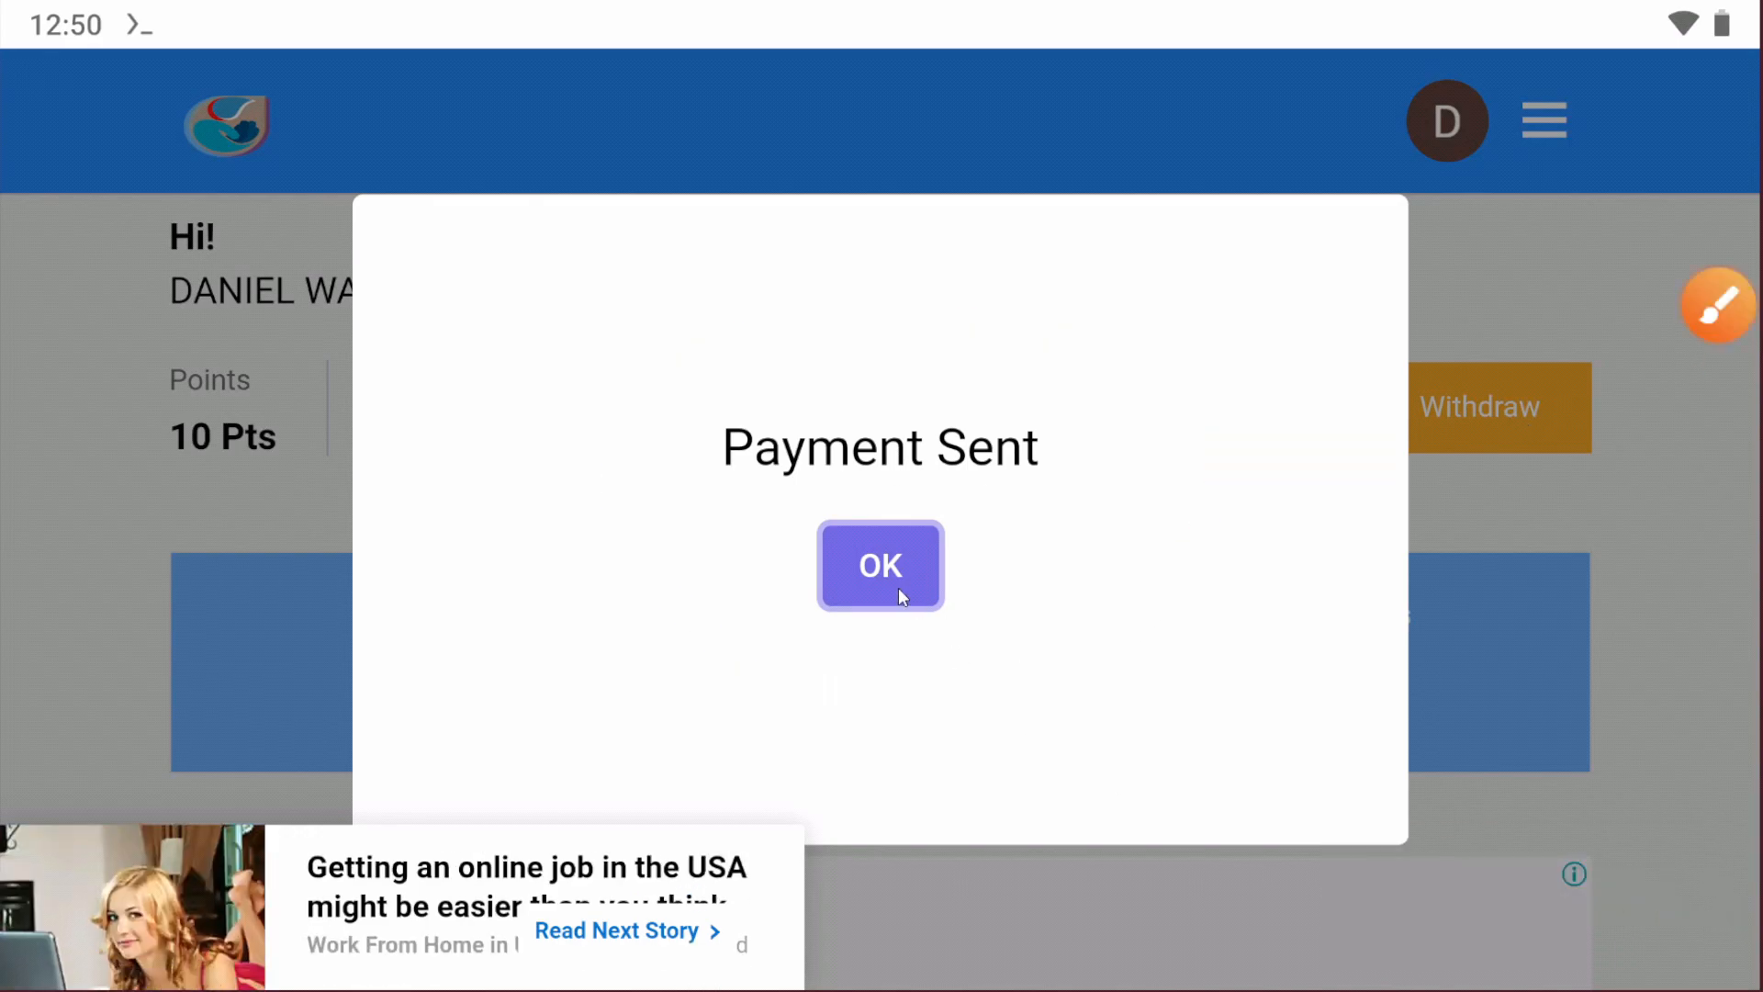
left_click(880, 566)
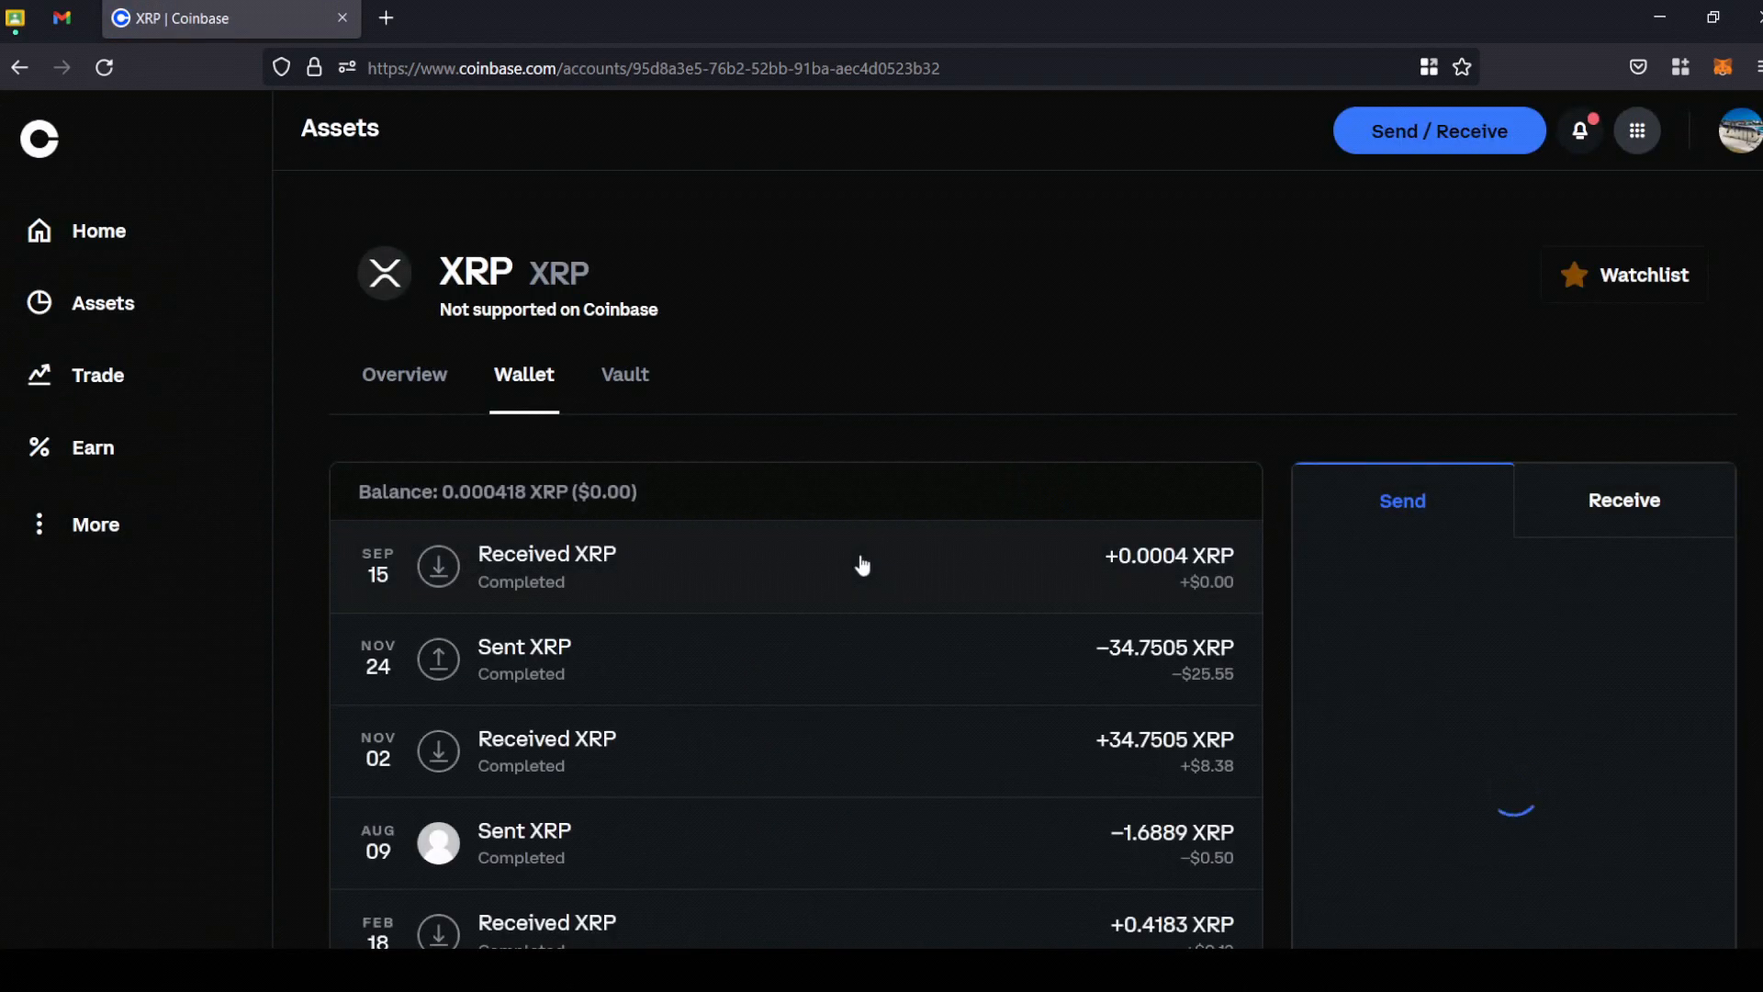
View the XRP wallet's Sep 15 Received 0.0004 XRP entry, then return to the Dropz.XYZ invite page.
left_click(1399, 500)
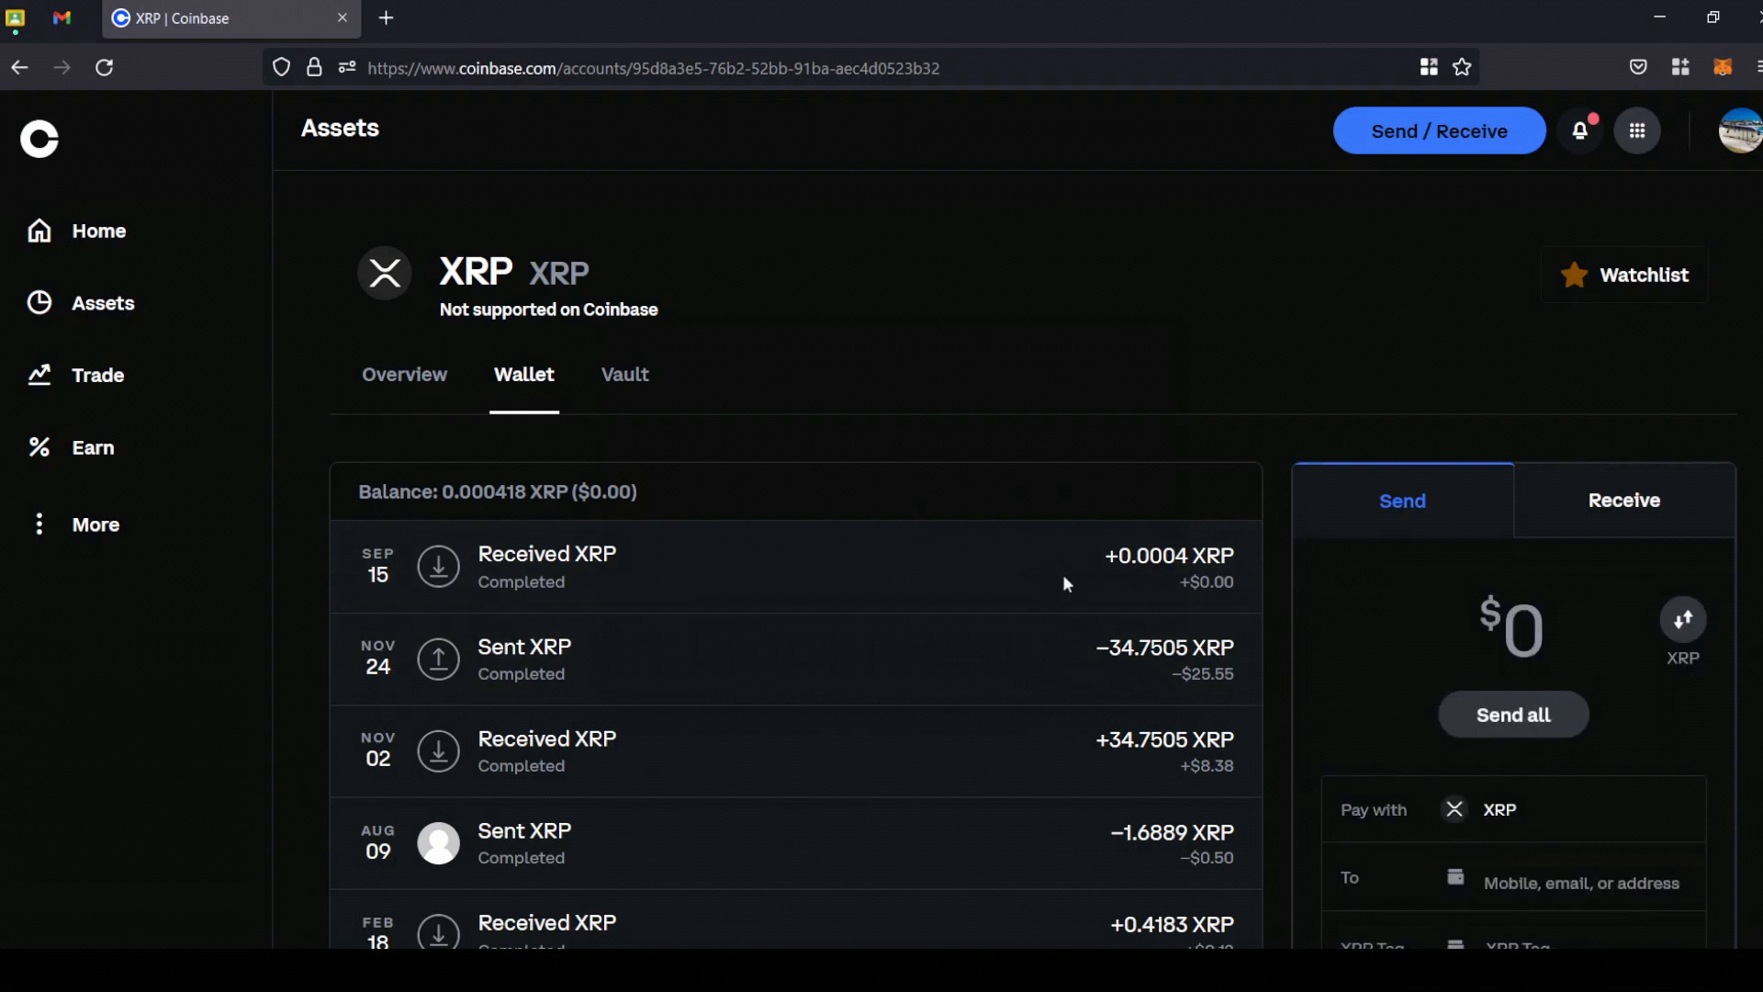
left_click(547, 566)
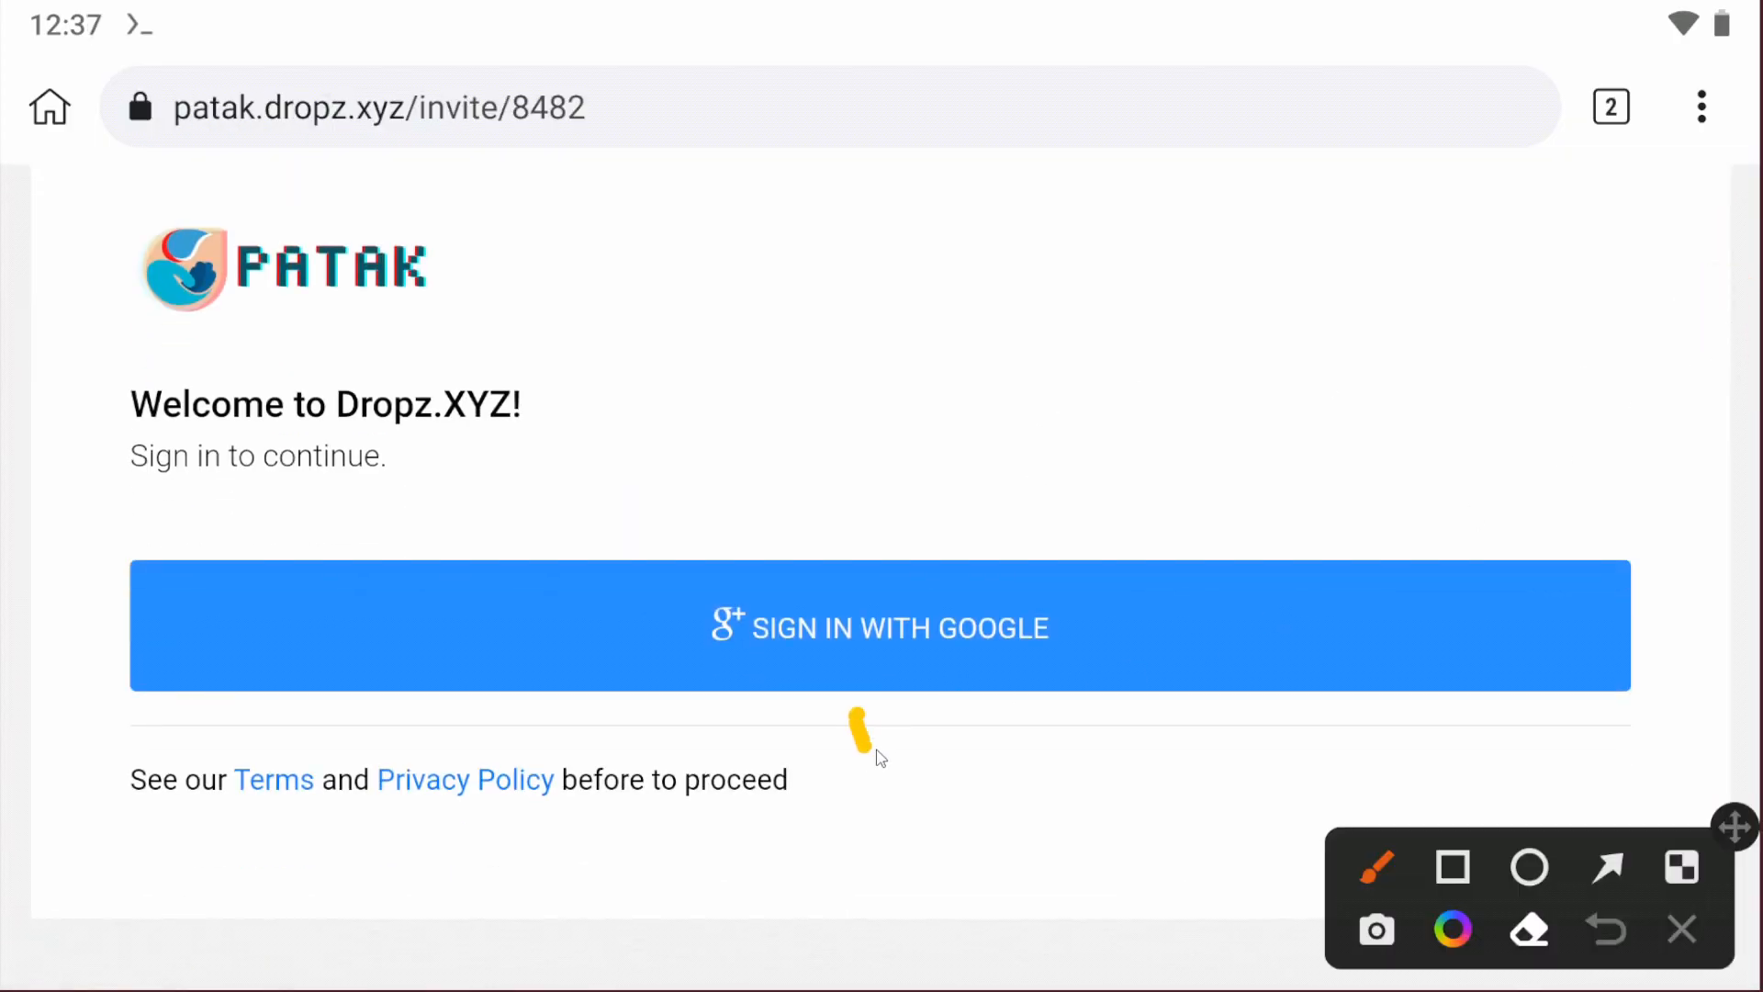
Sign in with Google and pass the I am human cat-image captcha checkpoint.
left_click(879, 626)
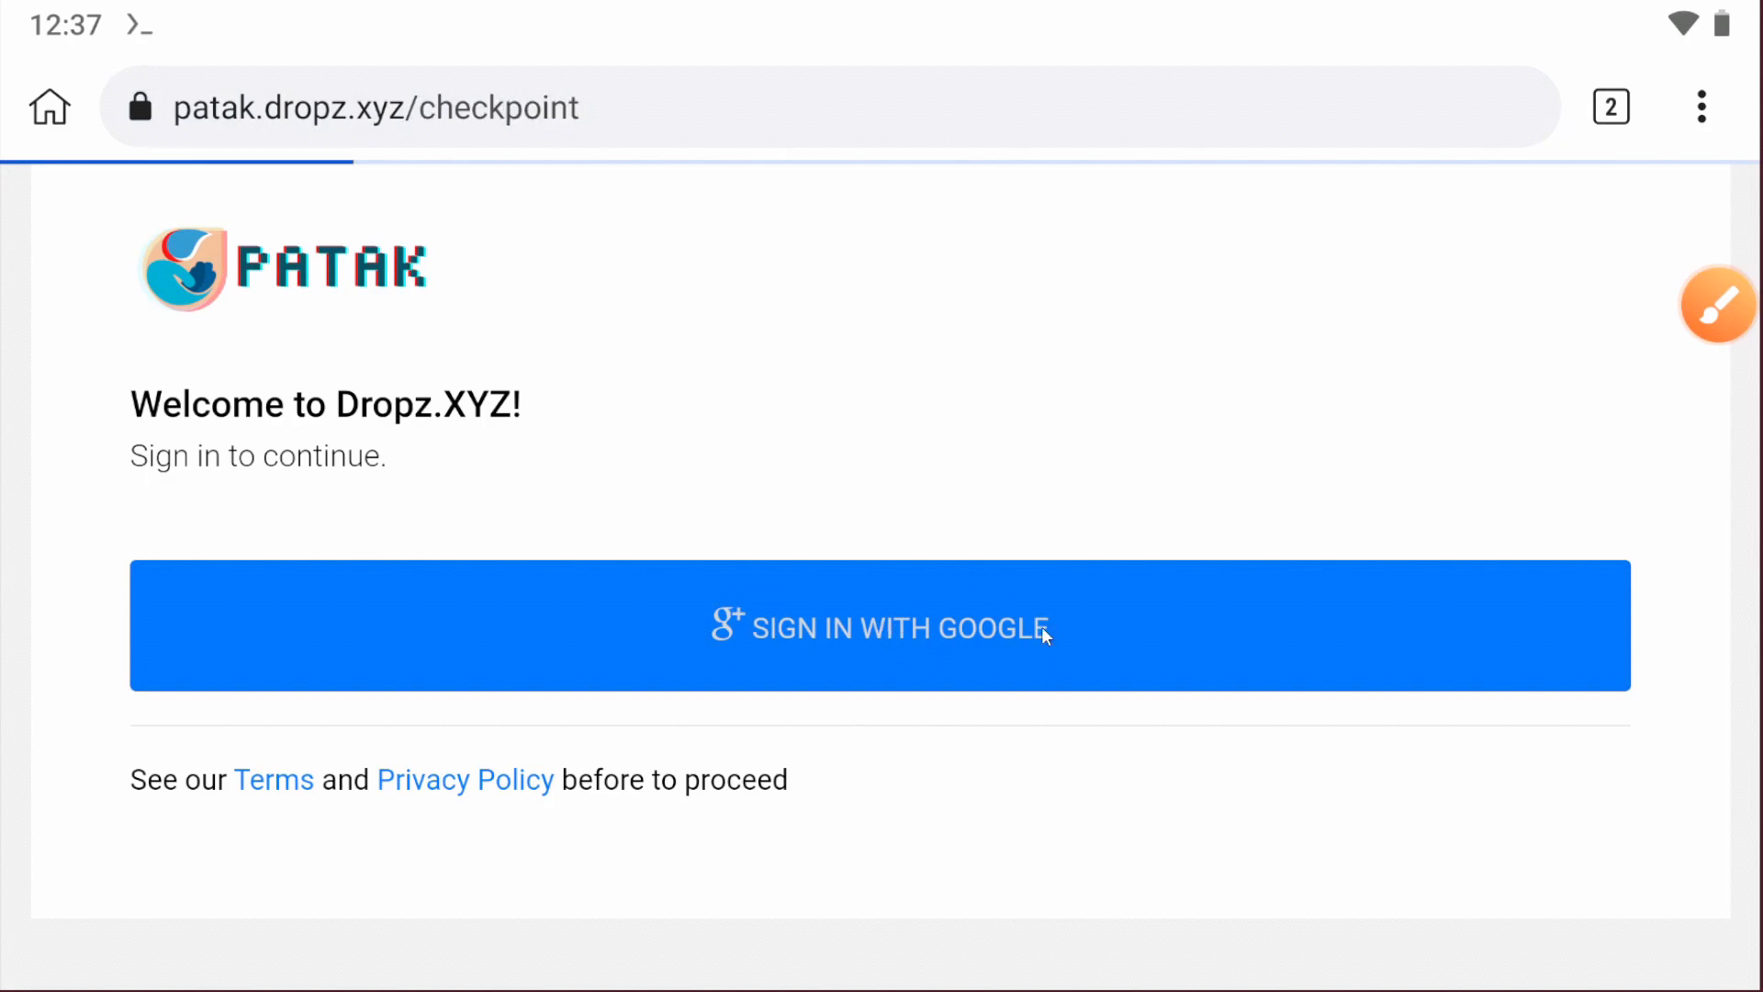
left_click(880, 624)
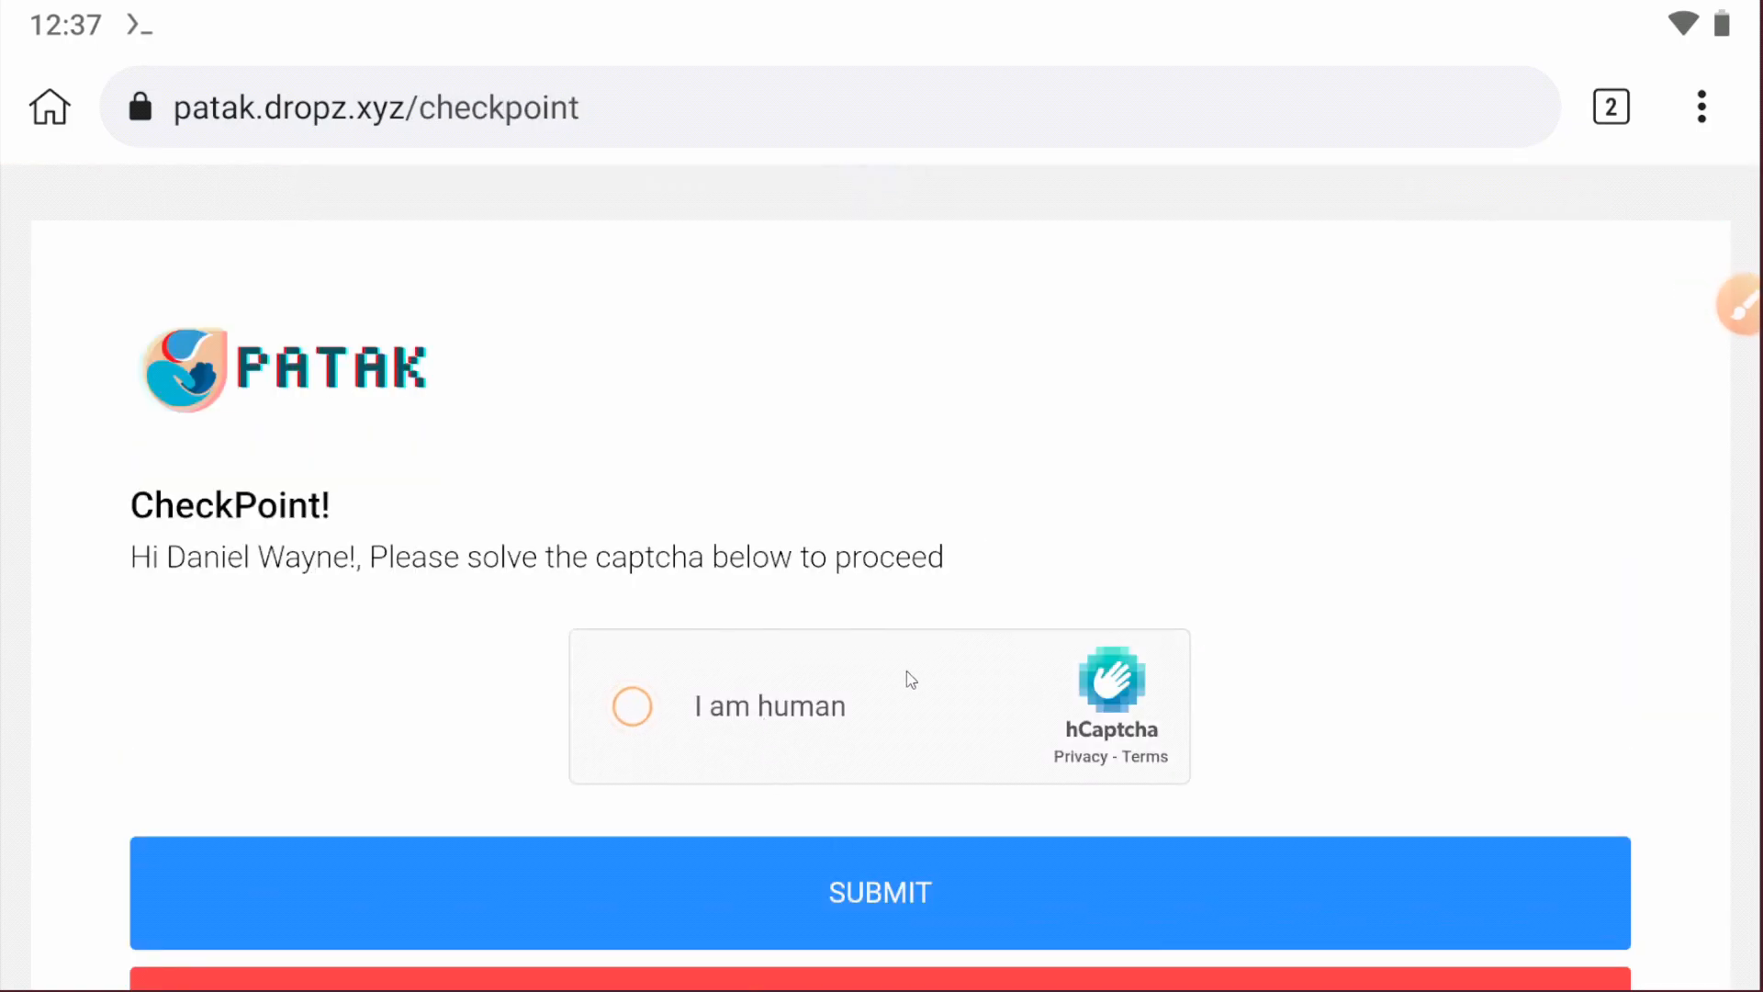
left_click(632, 706)
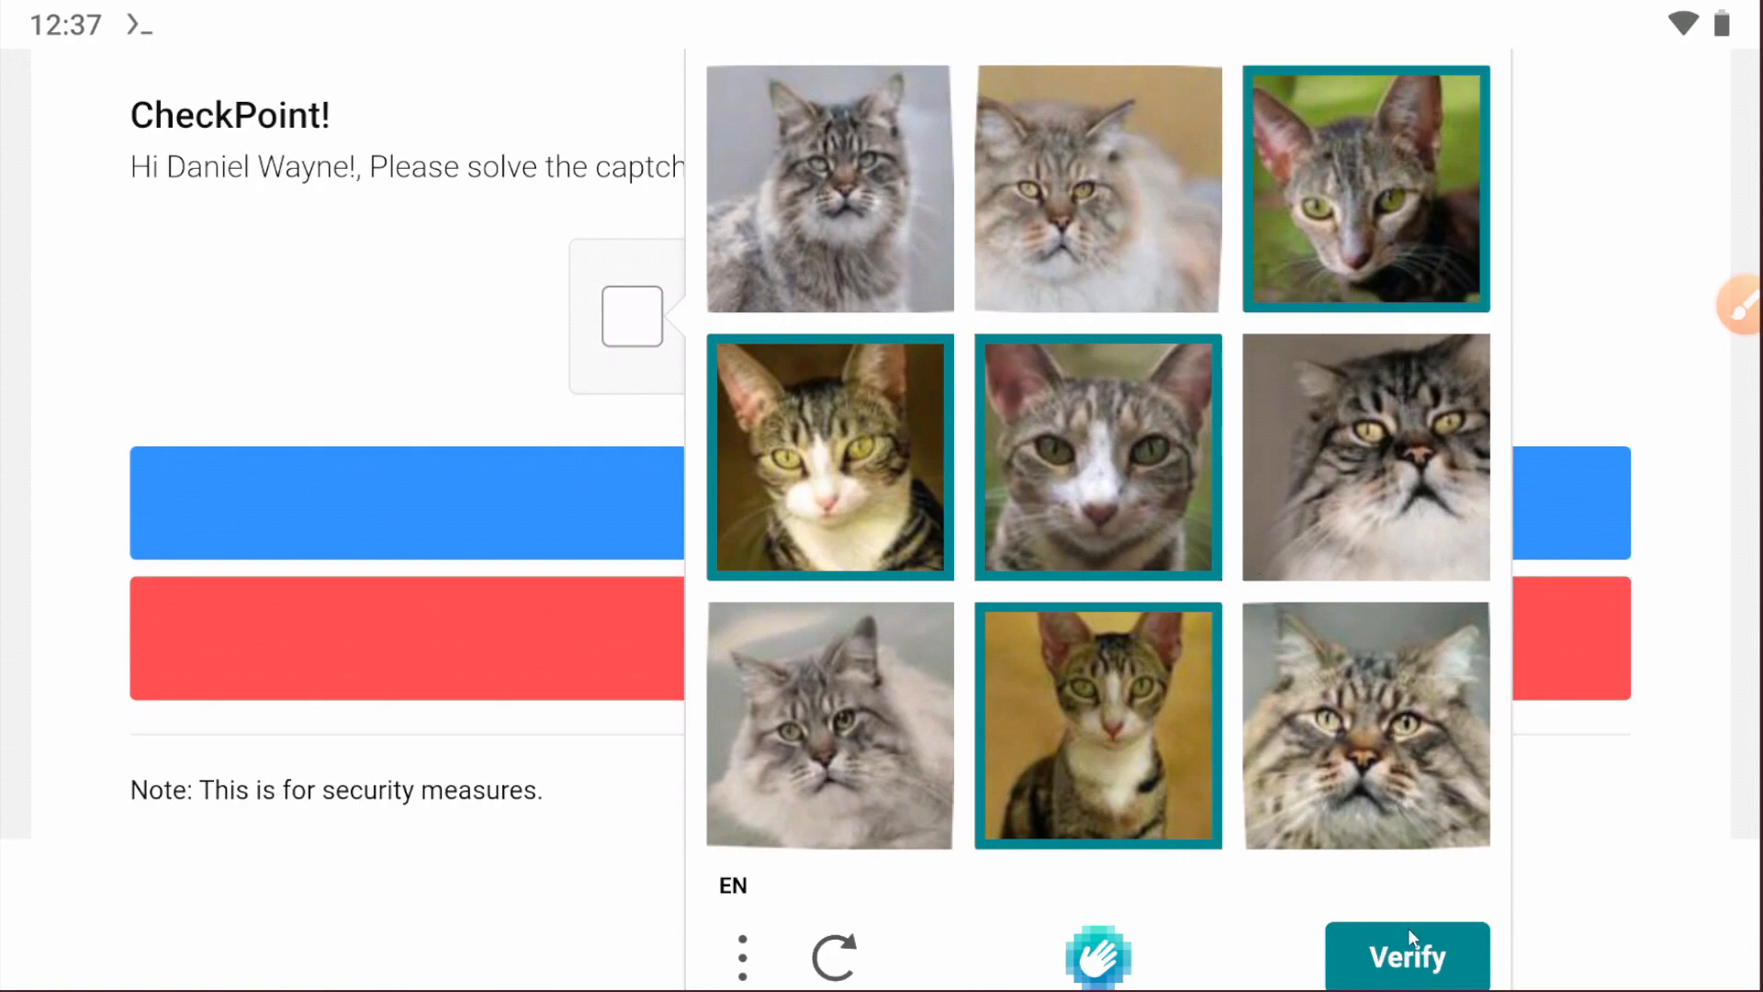
left_click(1407, 957)
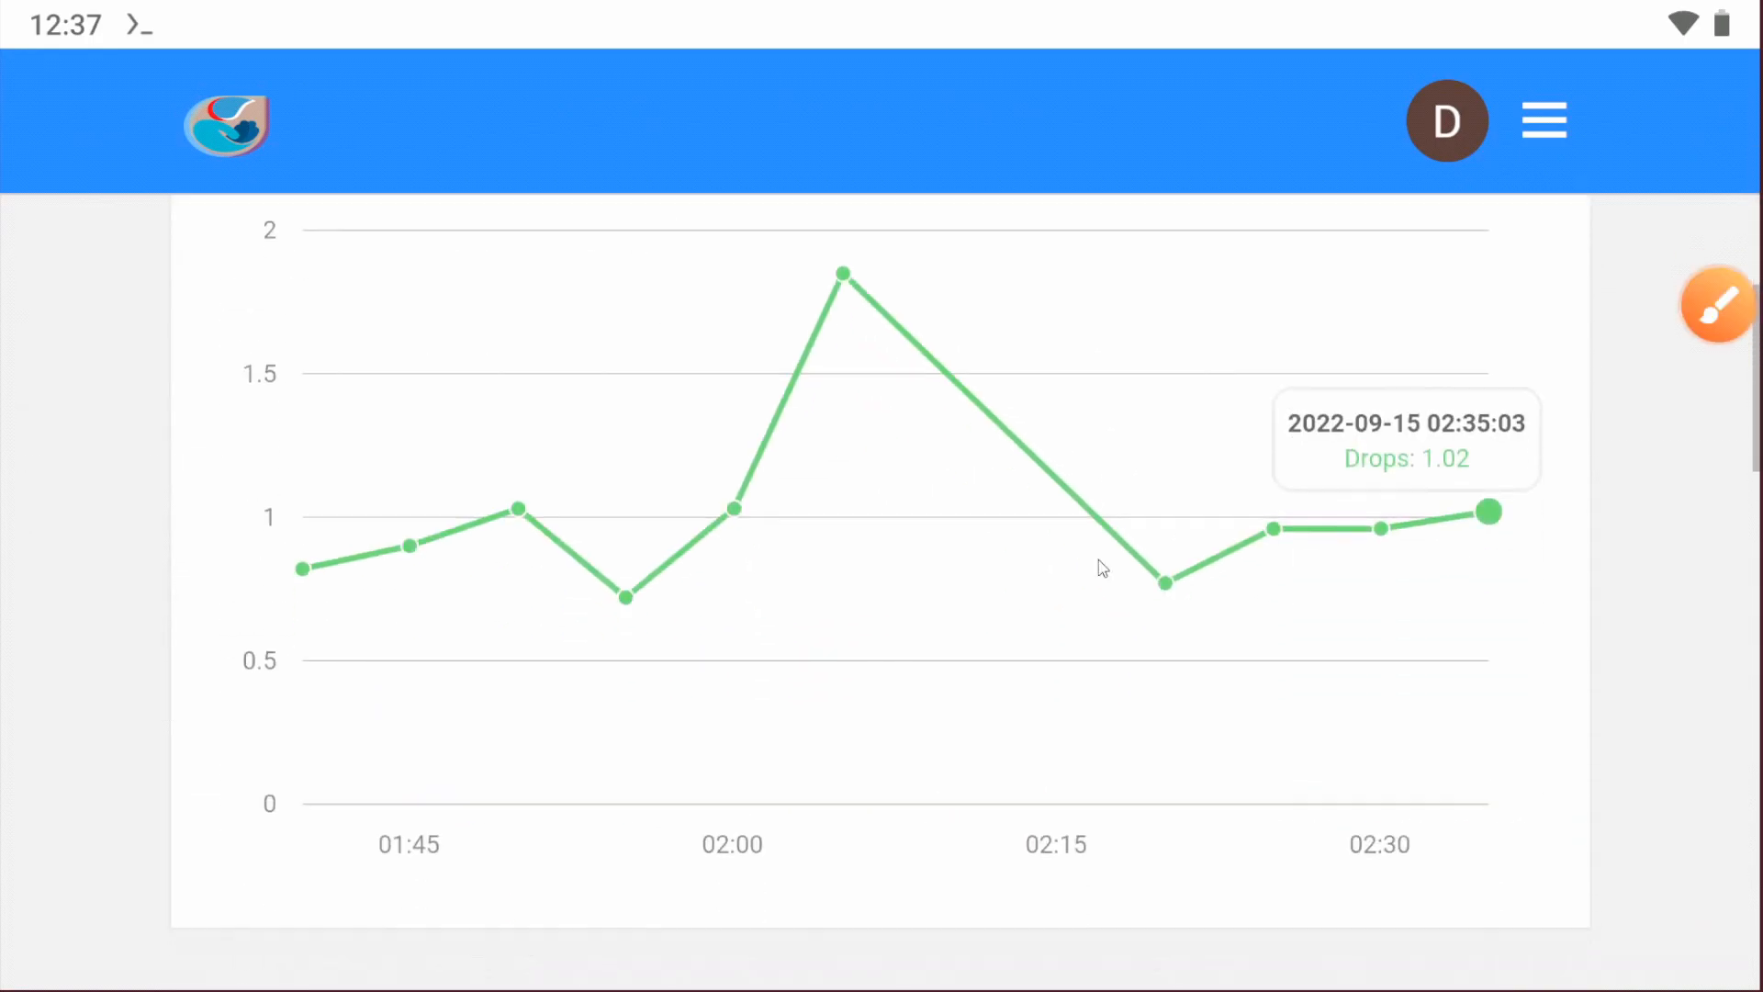
Scroll the dashboard down to the Task list of earning tasks.
scroll("down", 3)
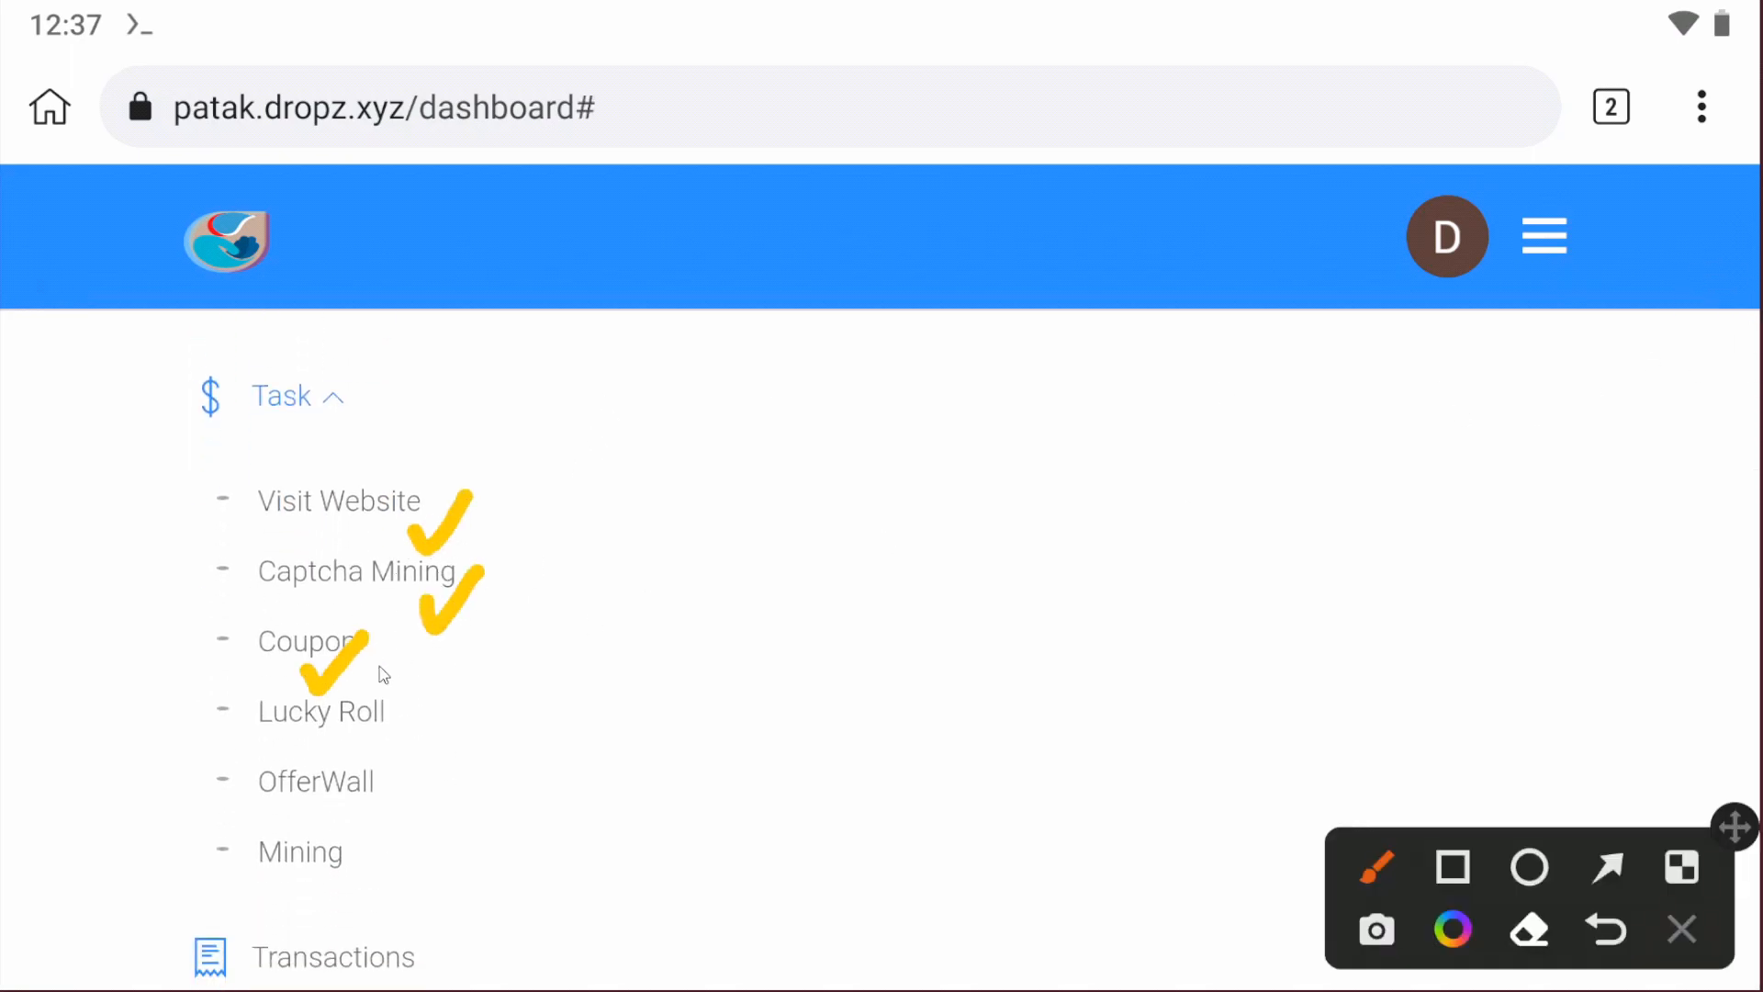
scroll("down", 3)
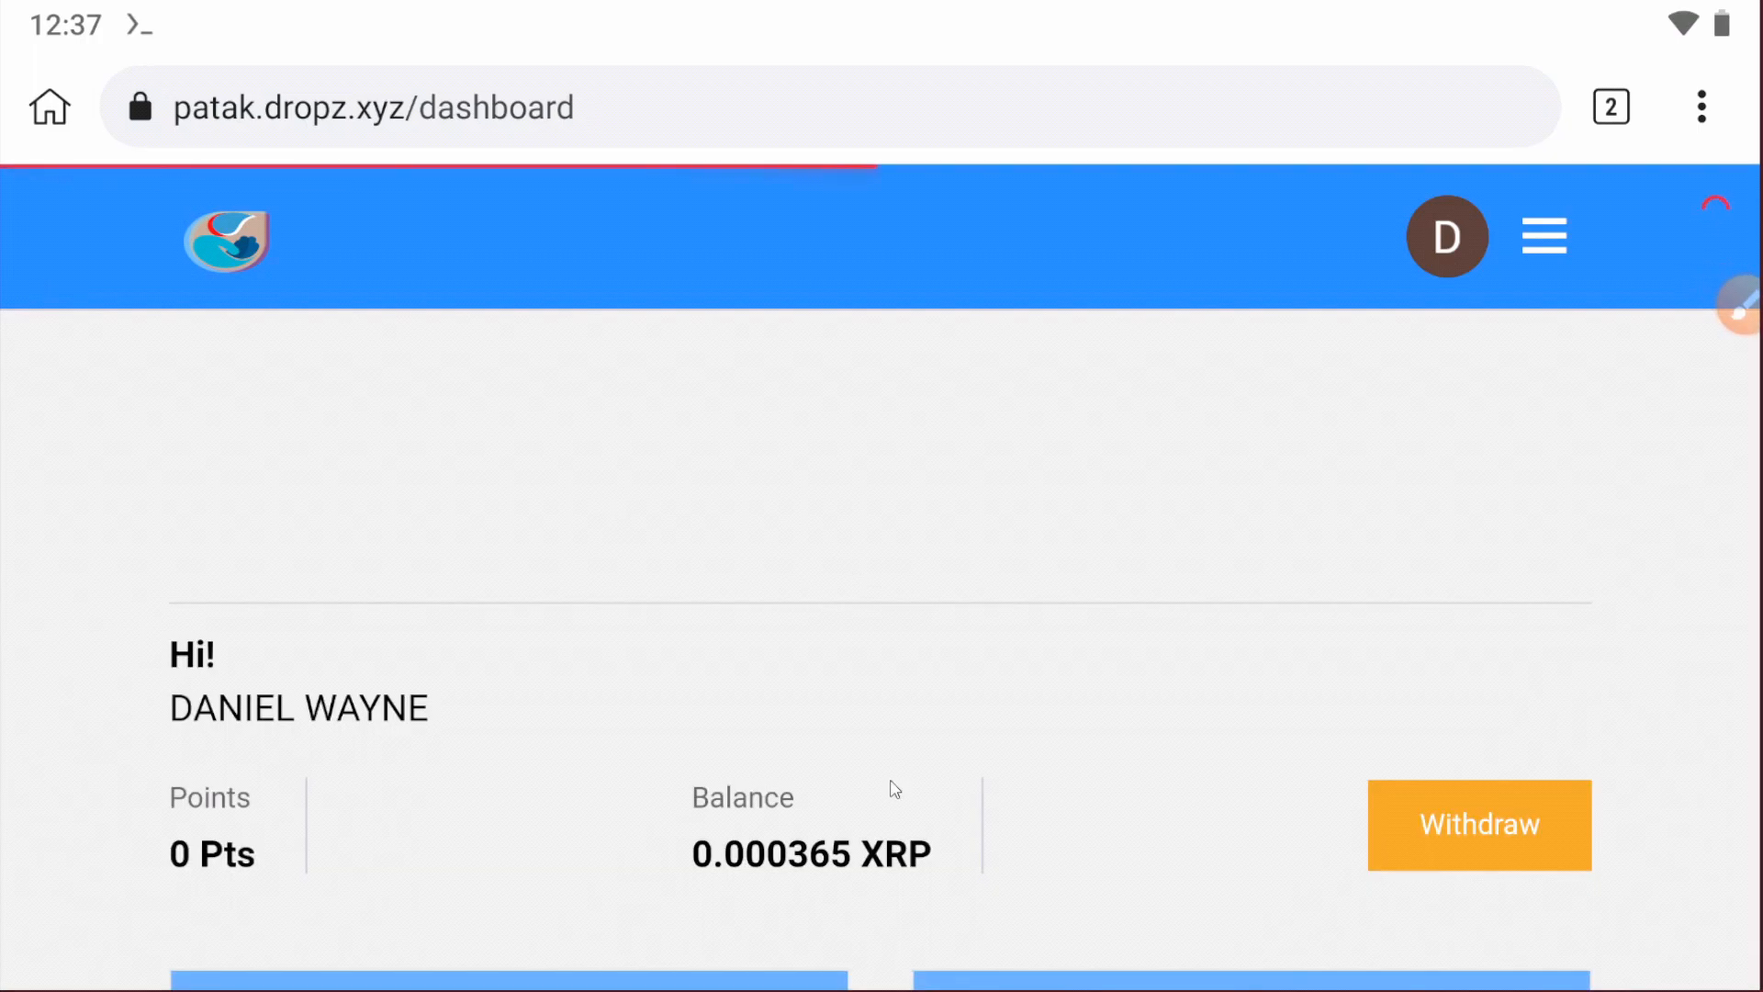
From the hamburger menu's Task list, start the Visit Website earning task.
left_click(1541, 237)
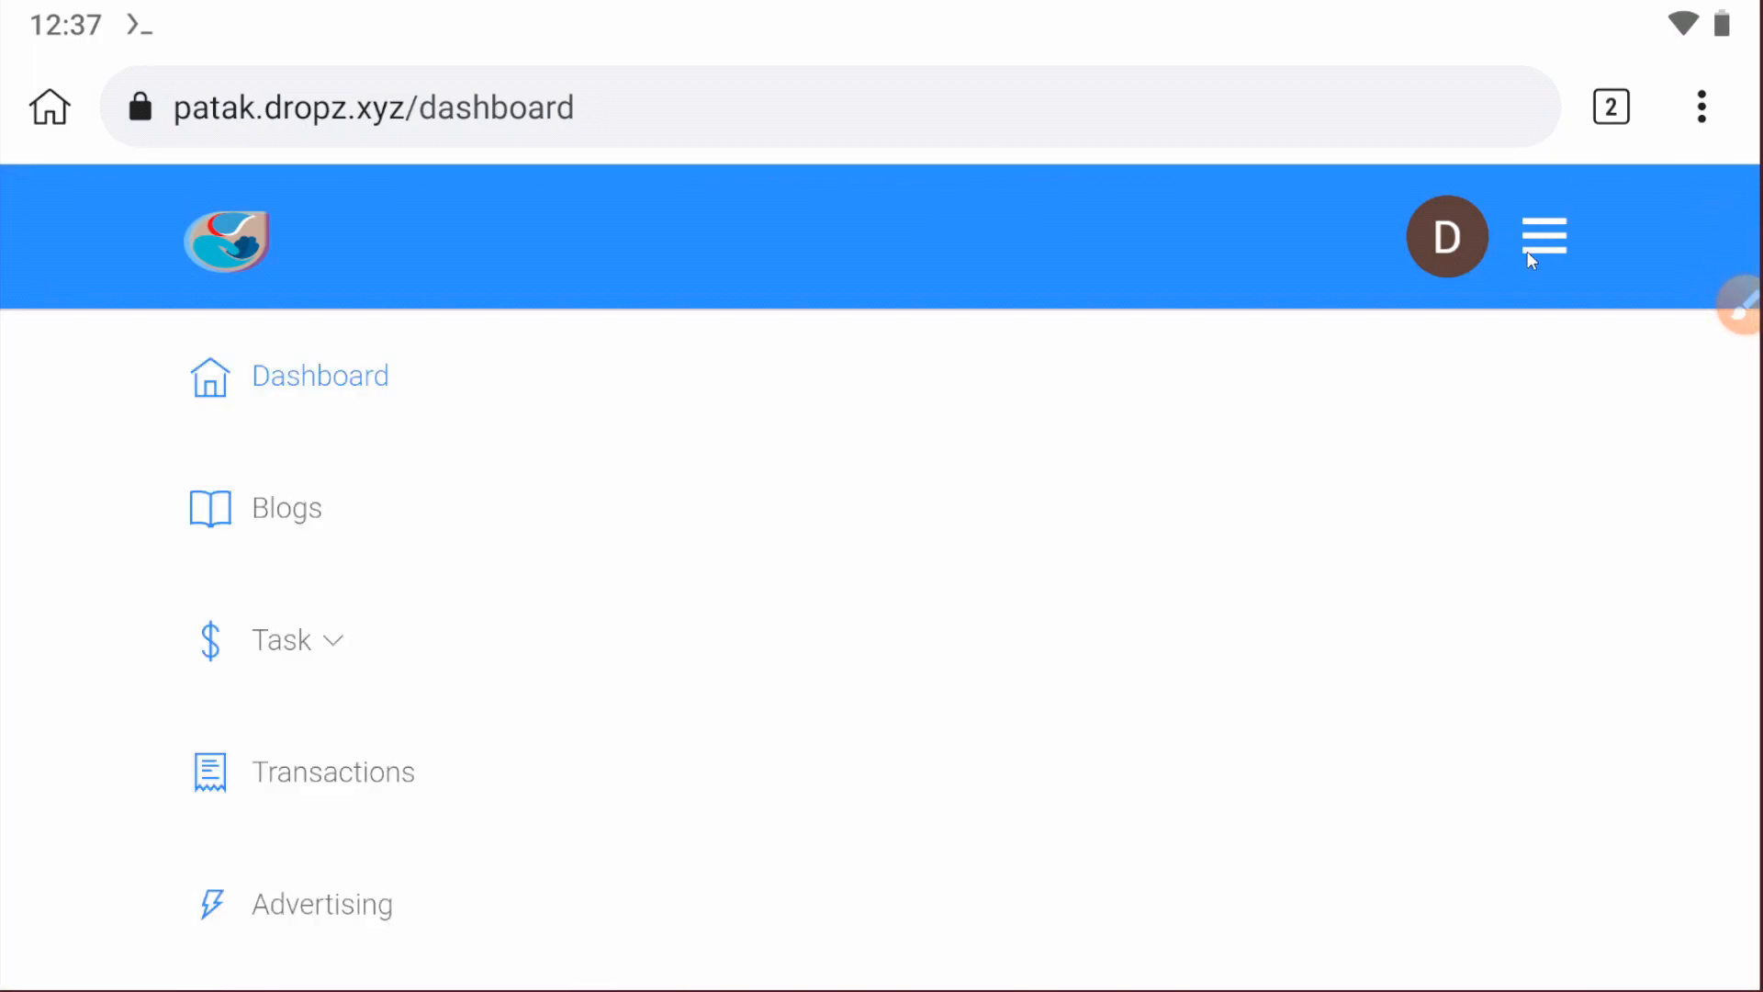
left_click(283, 639)
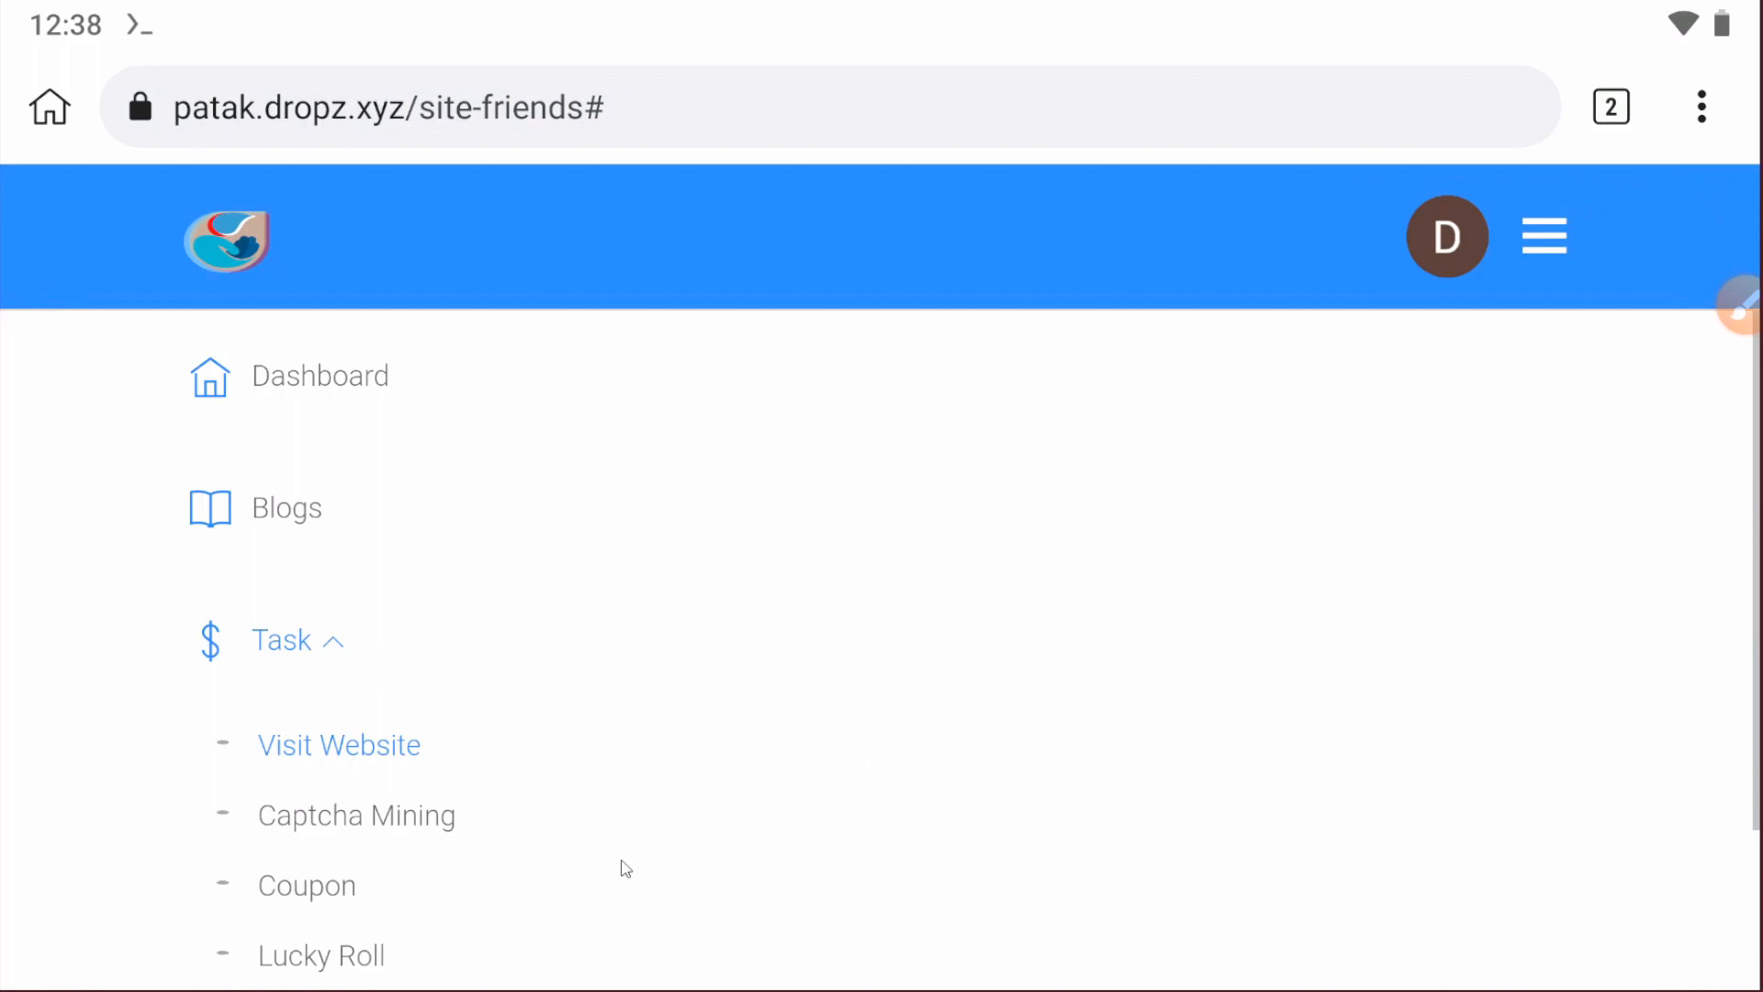
left_click(356, 816)
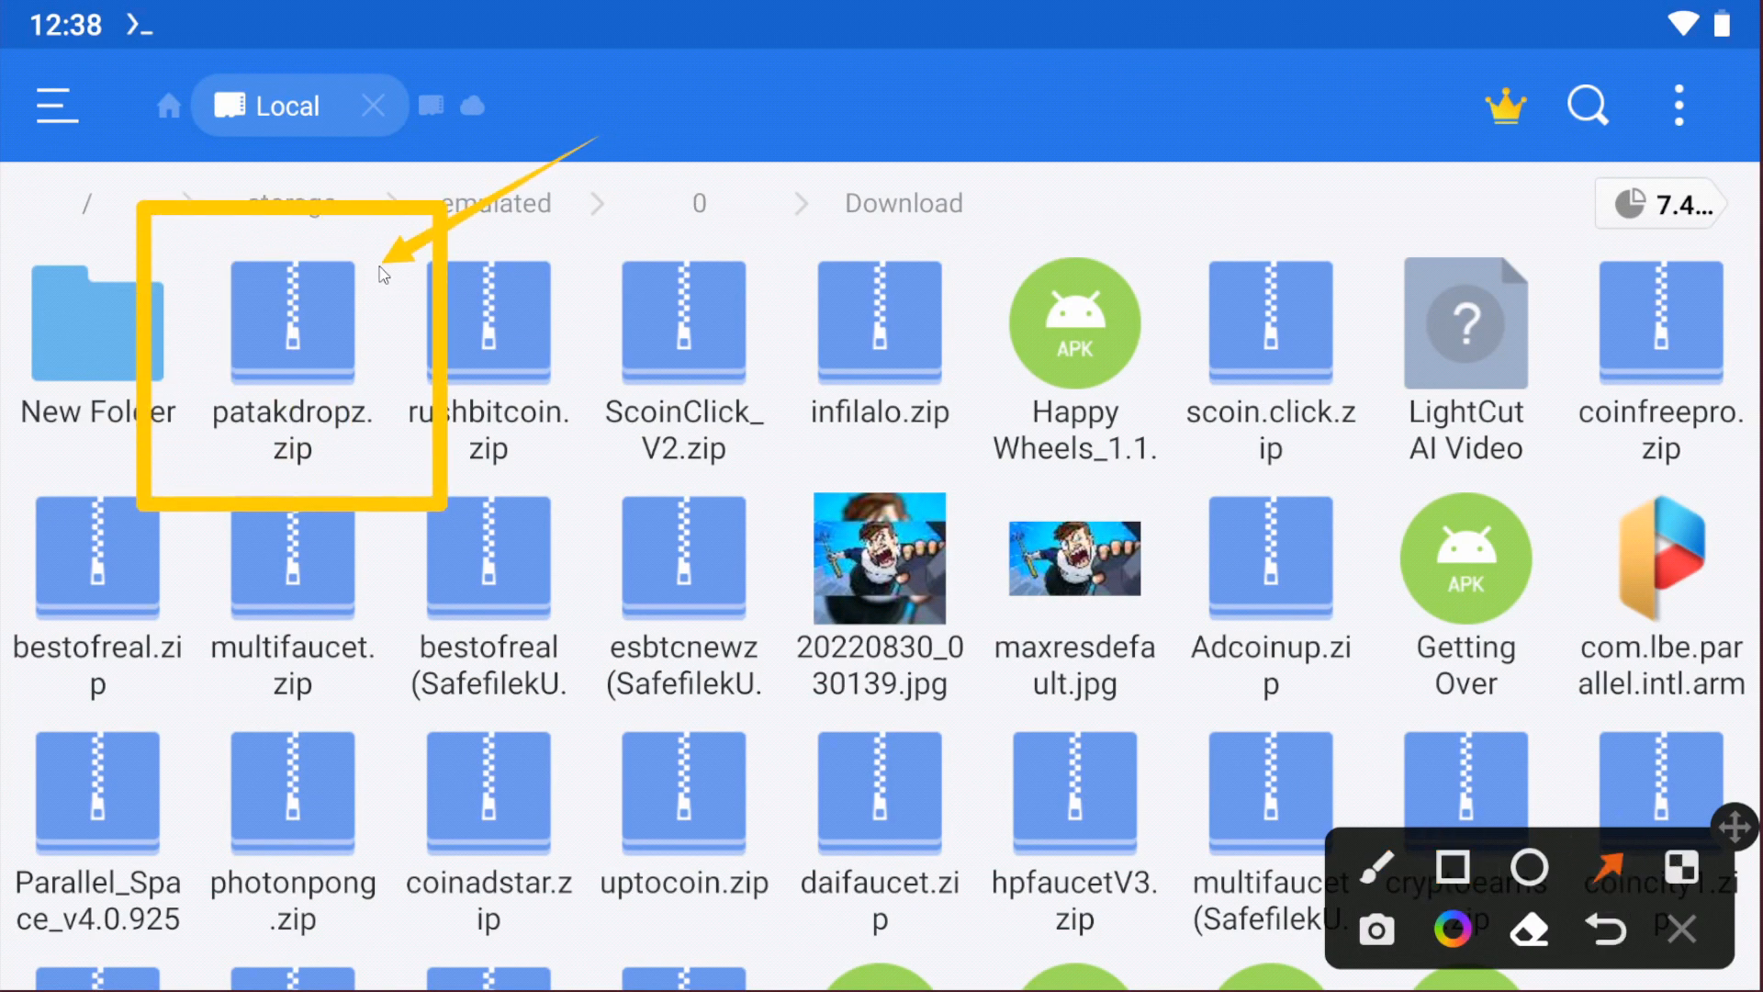
Extract patakdropz.zip from Download into the patakdropz/ folder.
left_click(292, 327)
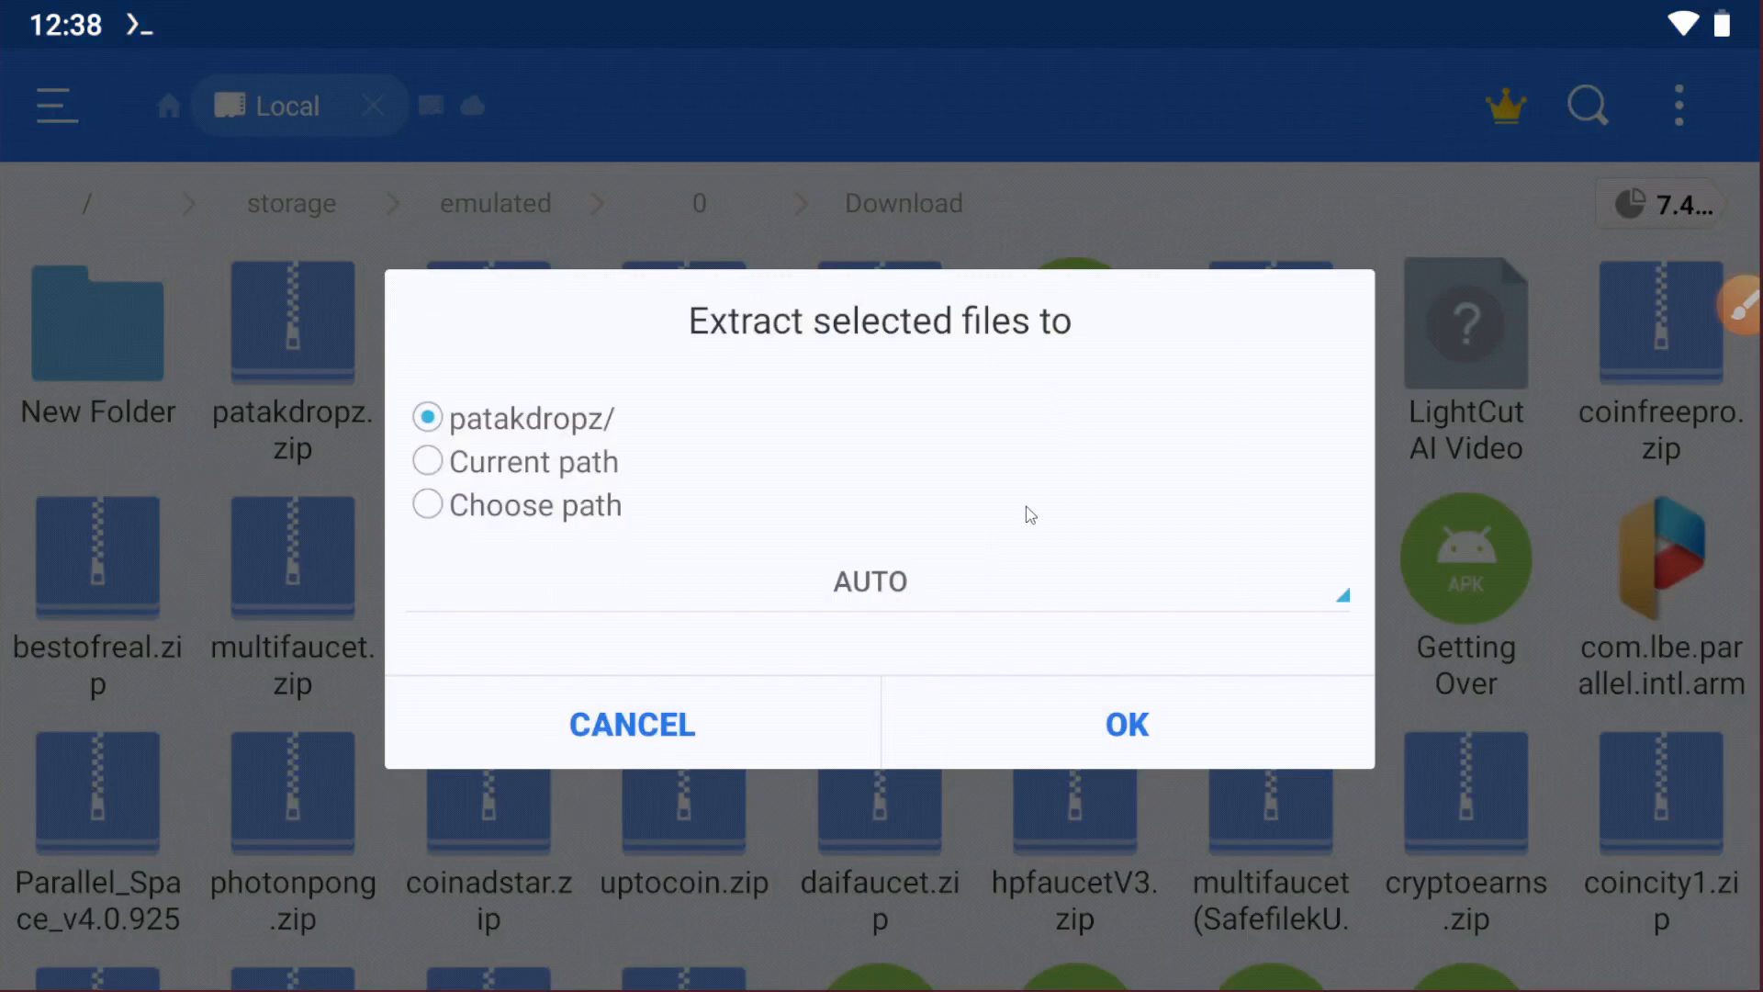
left_click(1124, 723)
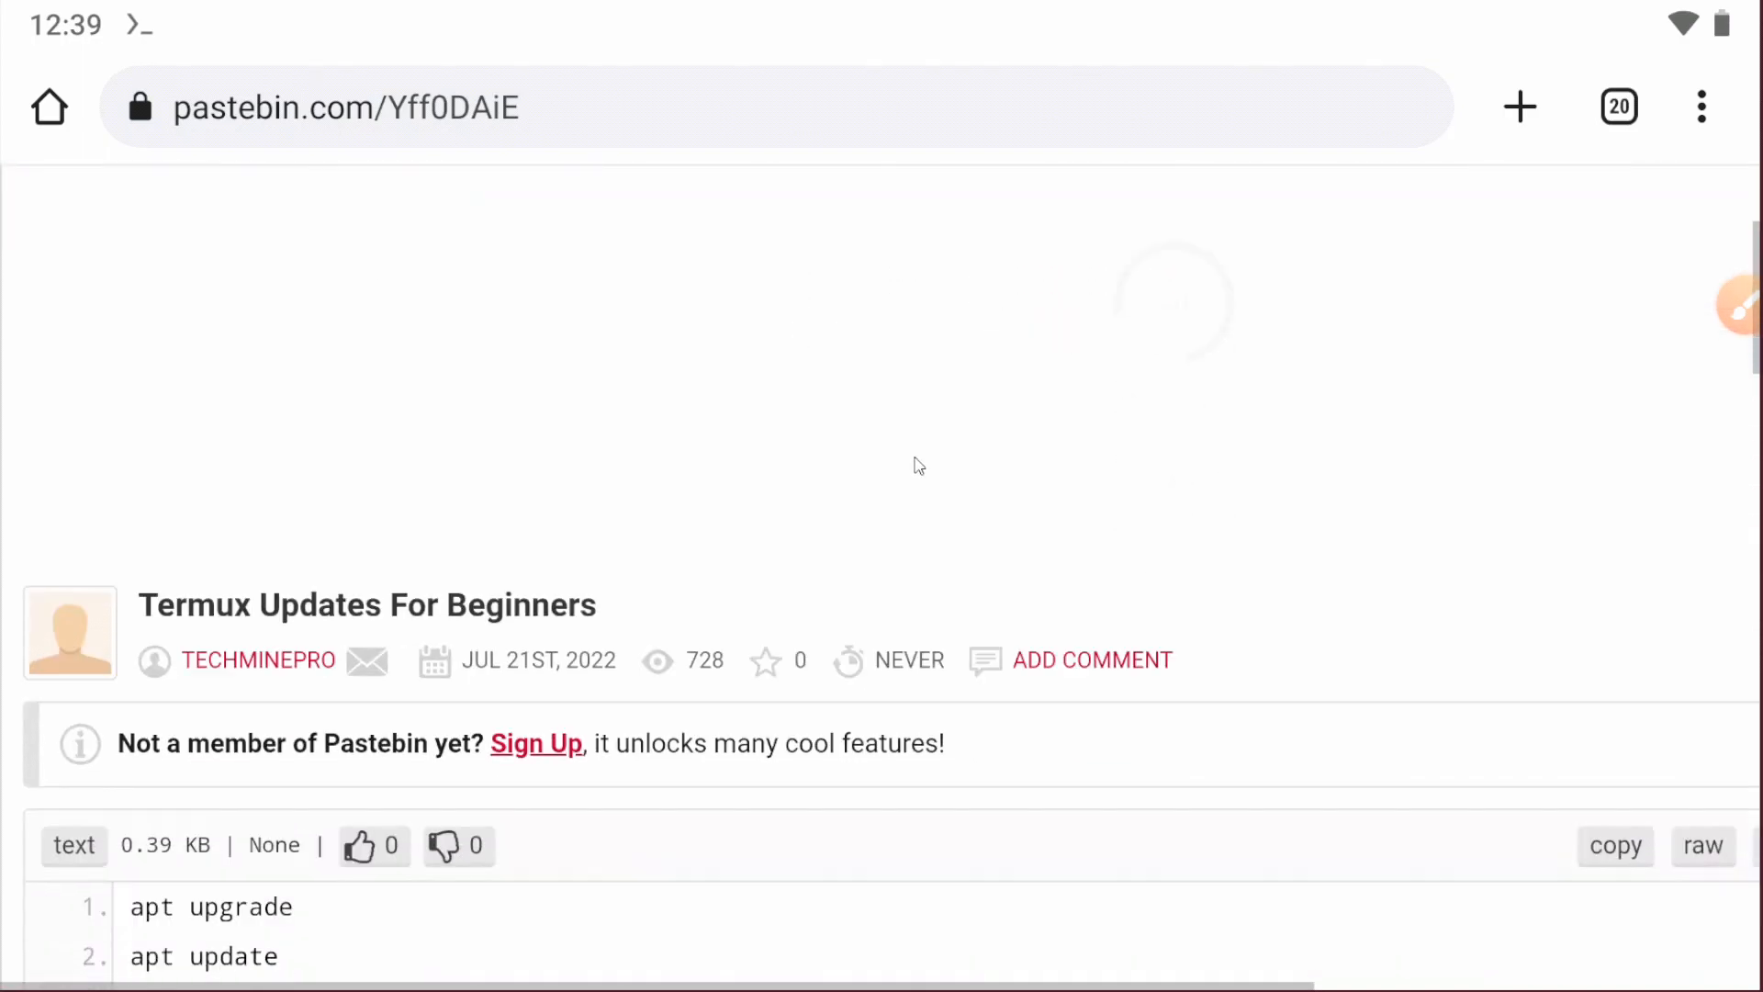
Scroll the Termux Updates For Beginners paste to its apt upgrade and apt update commands.
scroll("down", 3)
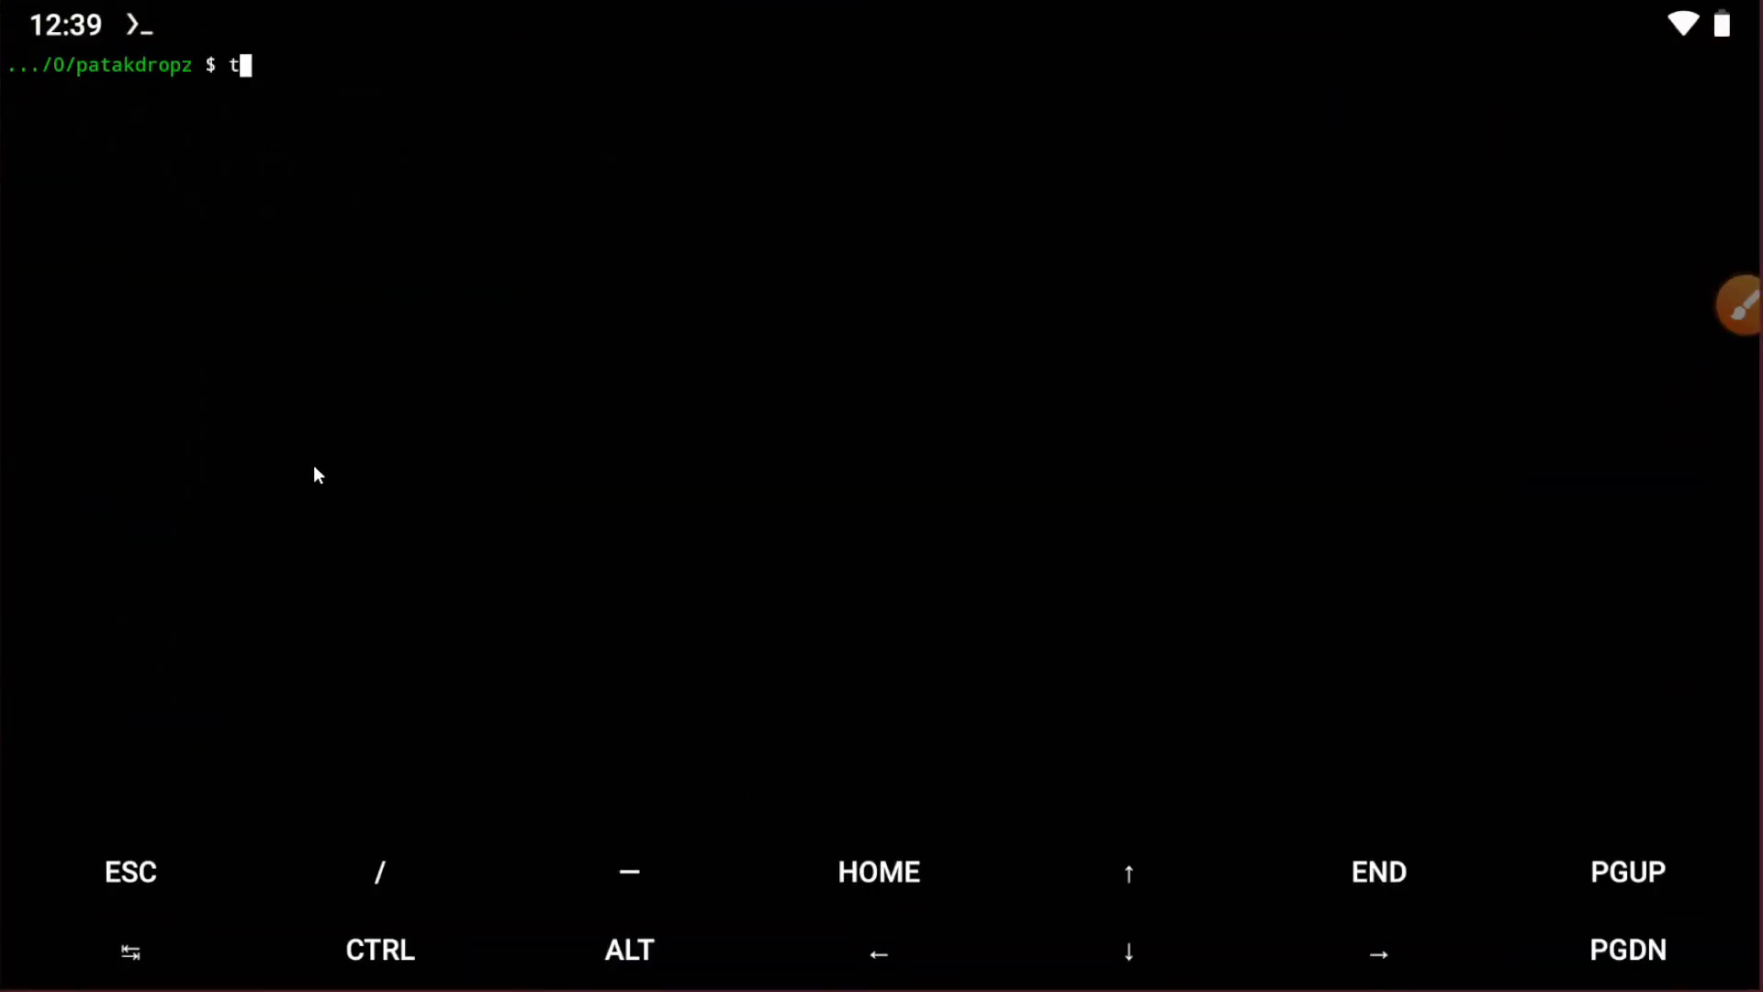
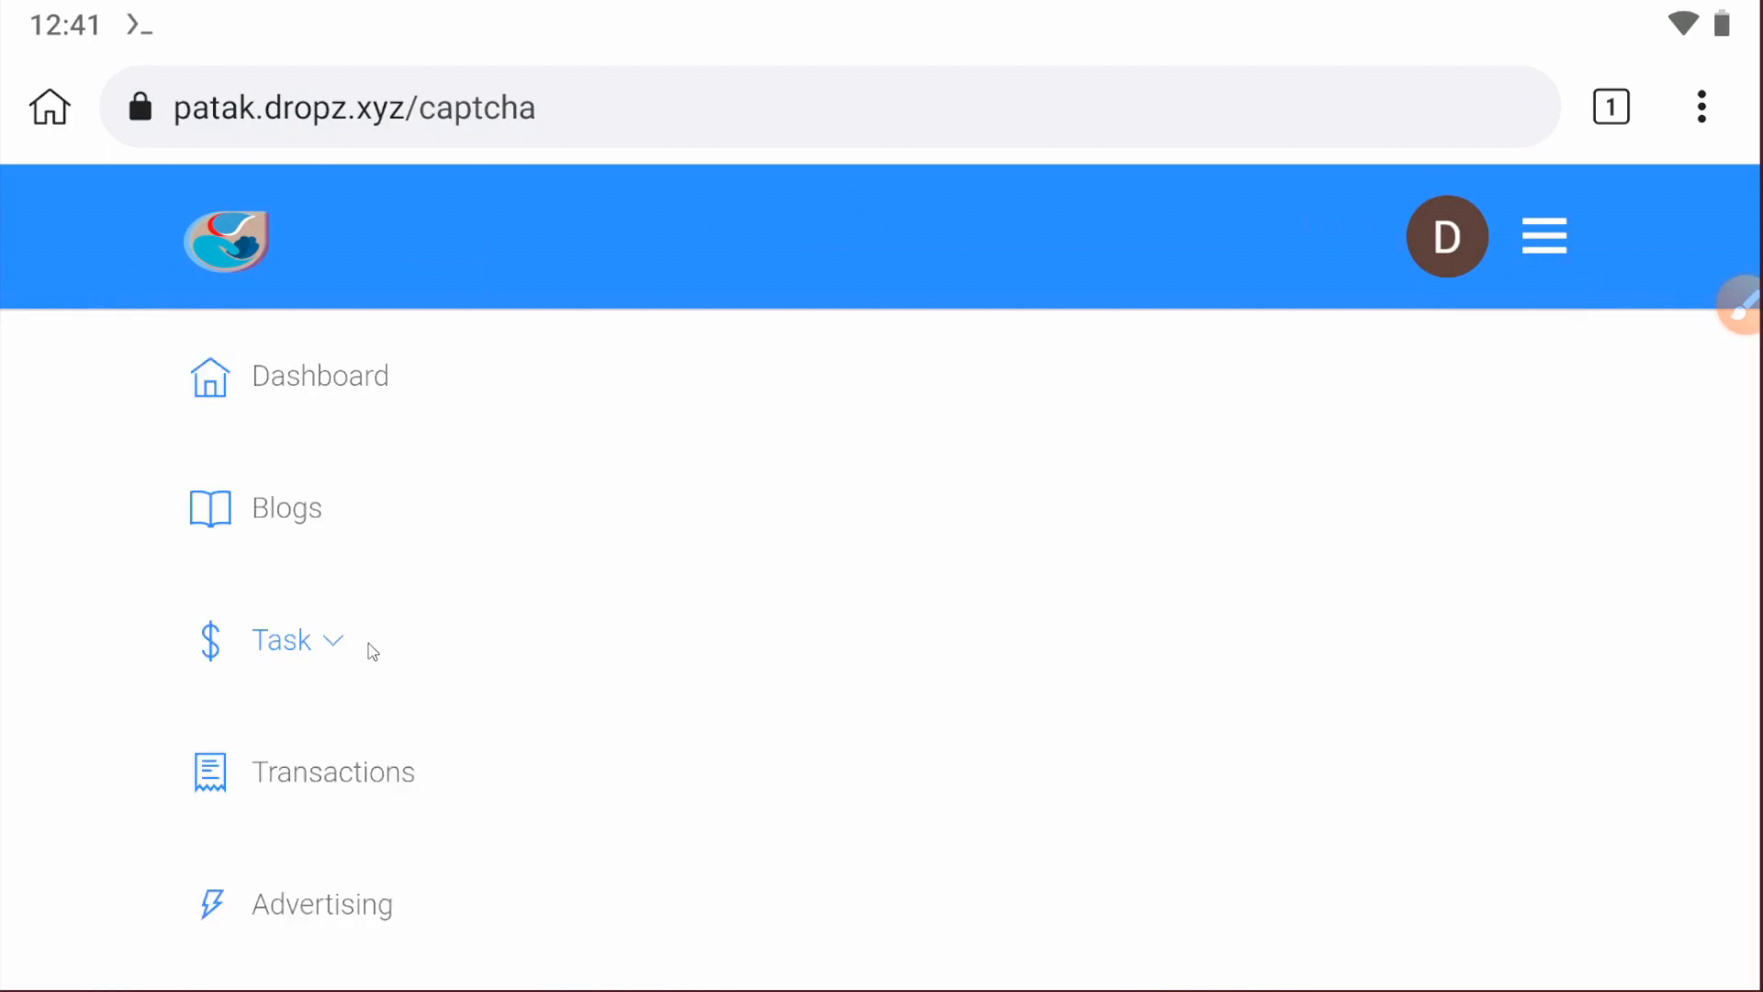
Go to the Captcha Mining task and scroll down to the captcha image.
left_click(283, 640)
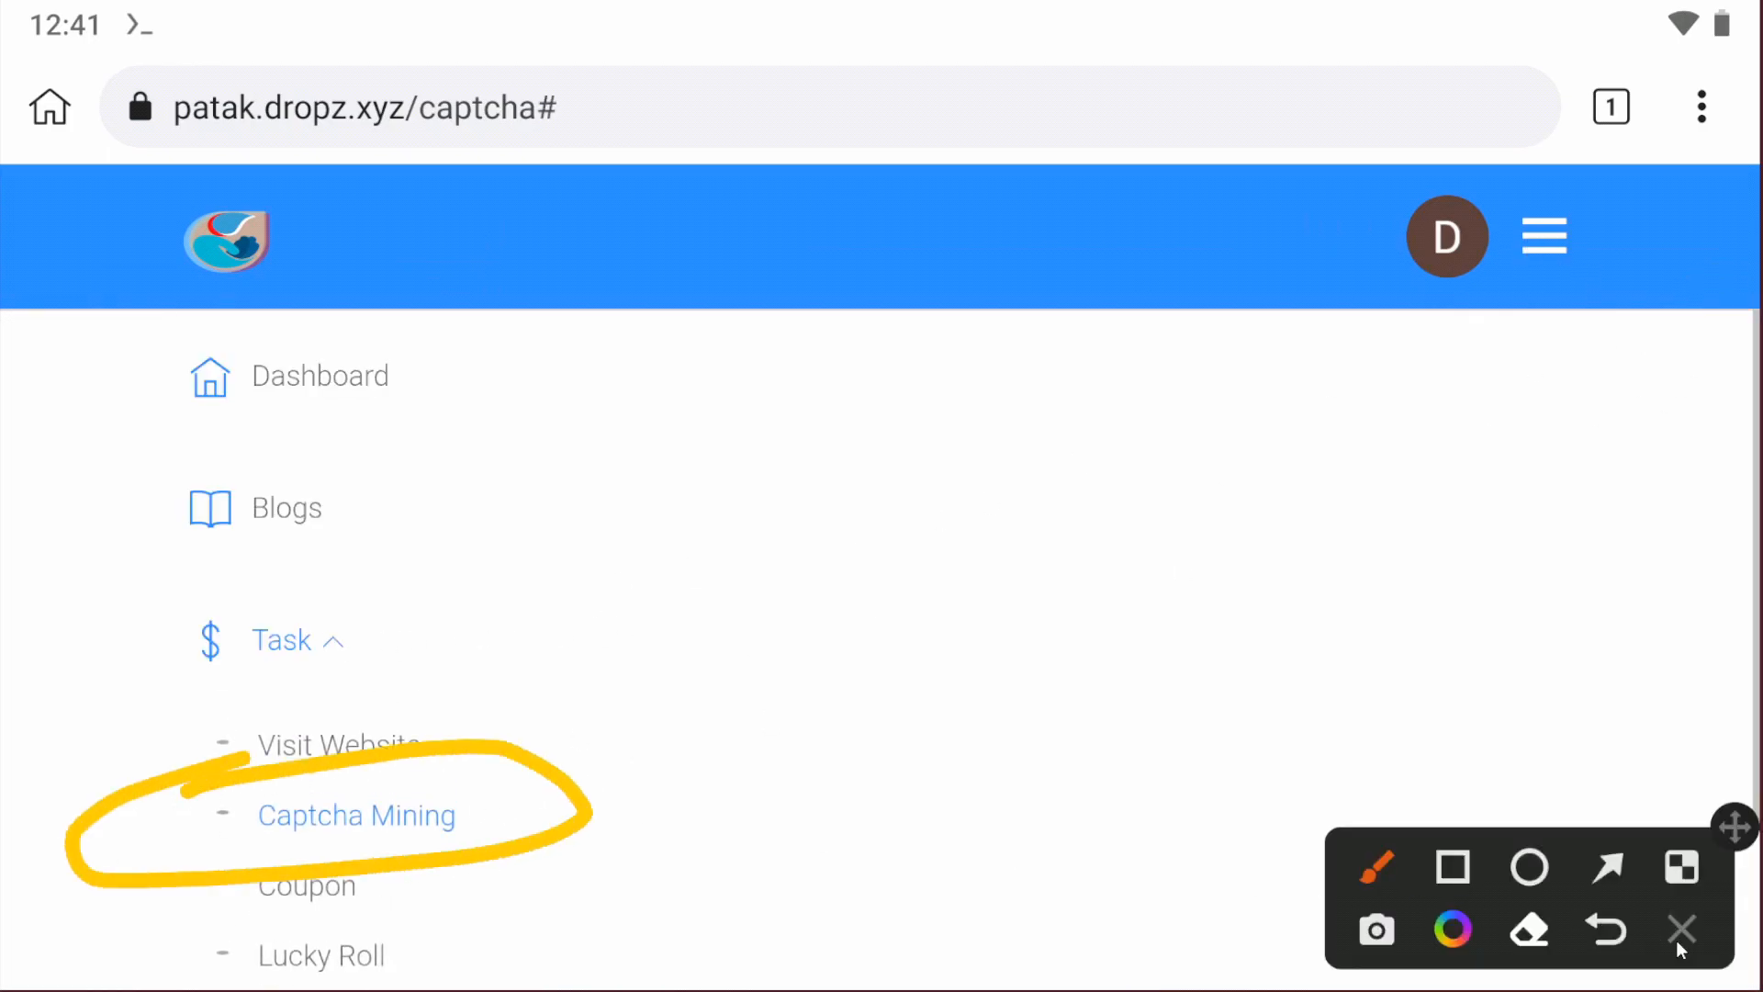
left_click(1701, 106)
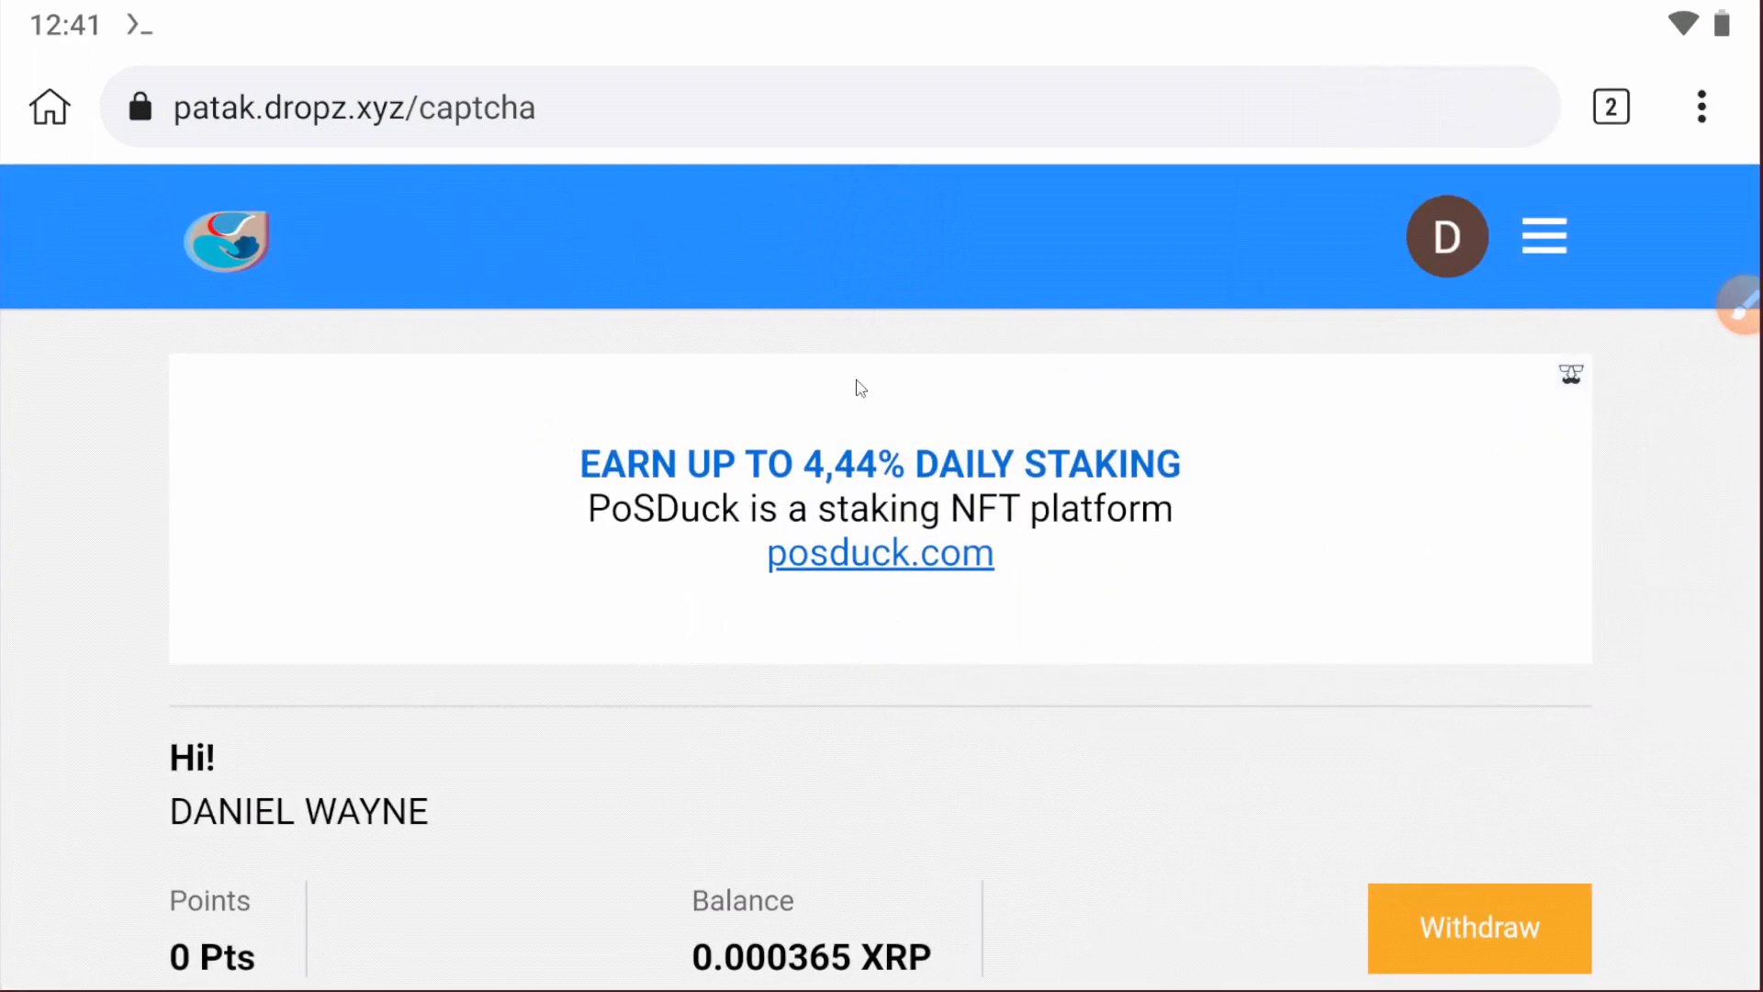
scroll("down", 3)
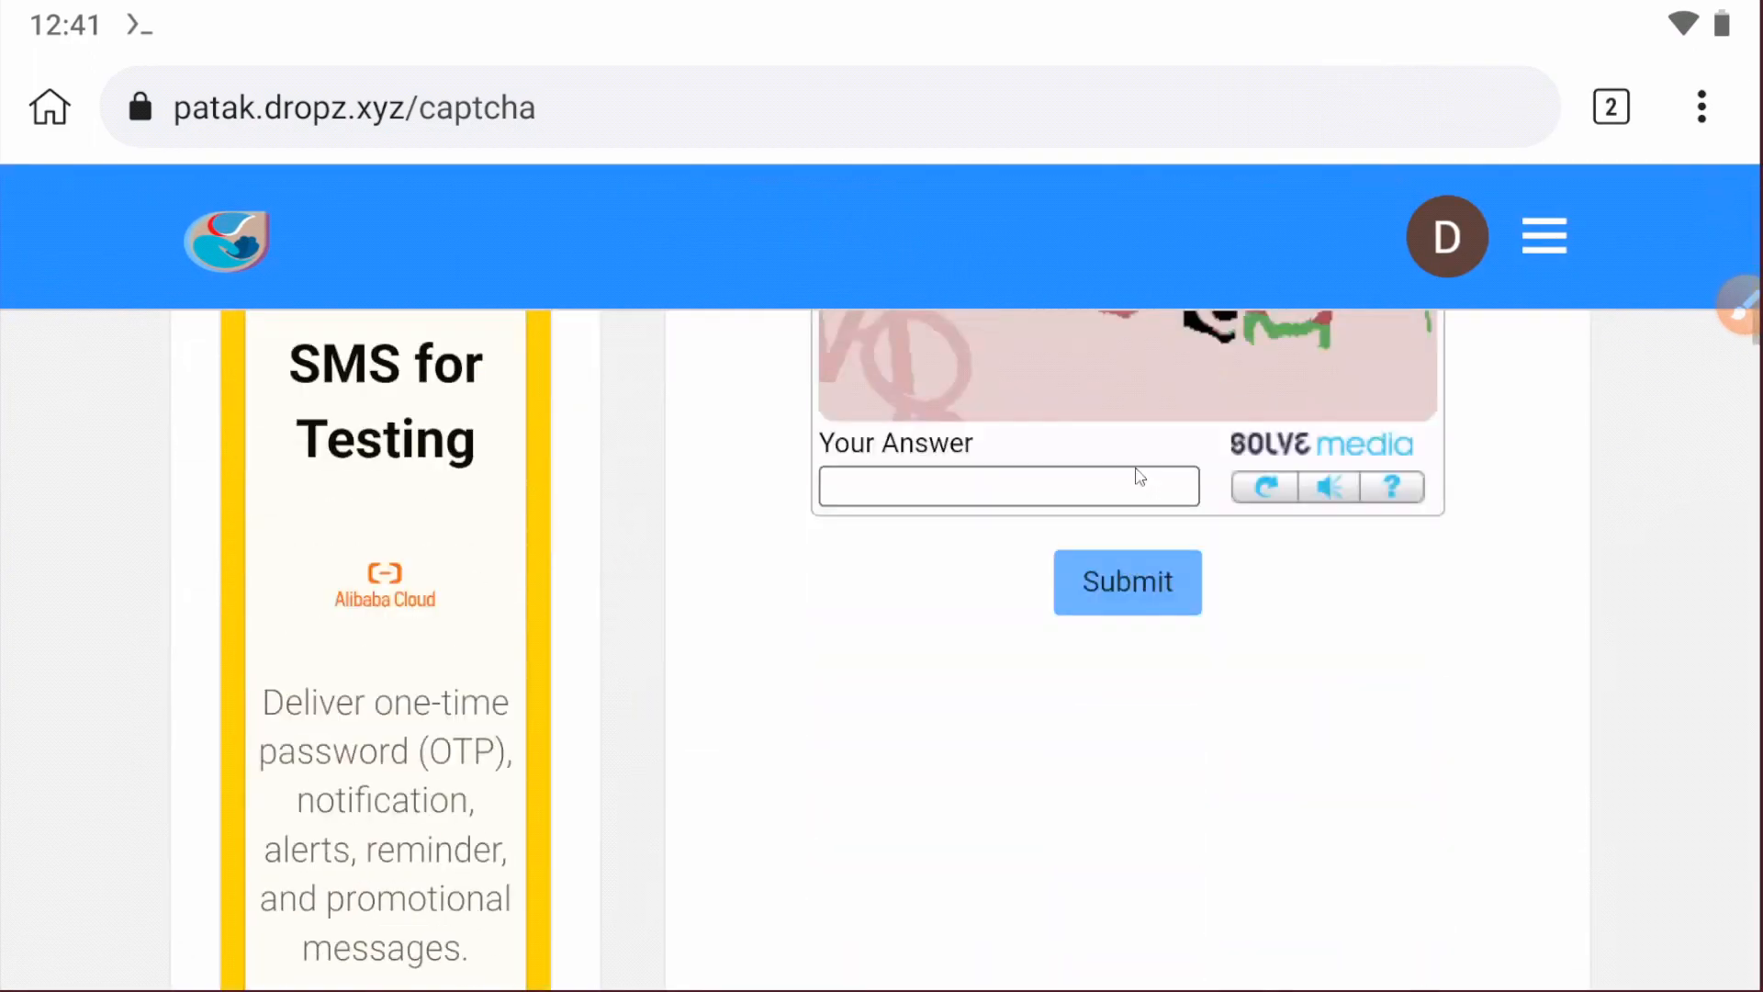
scroll("down", 3)
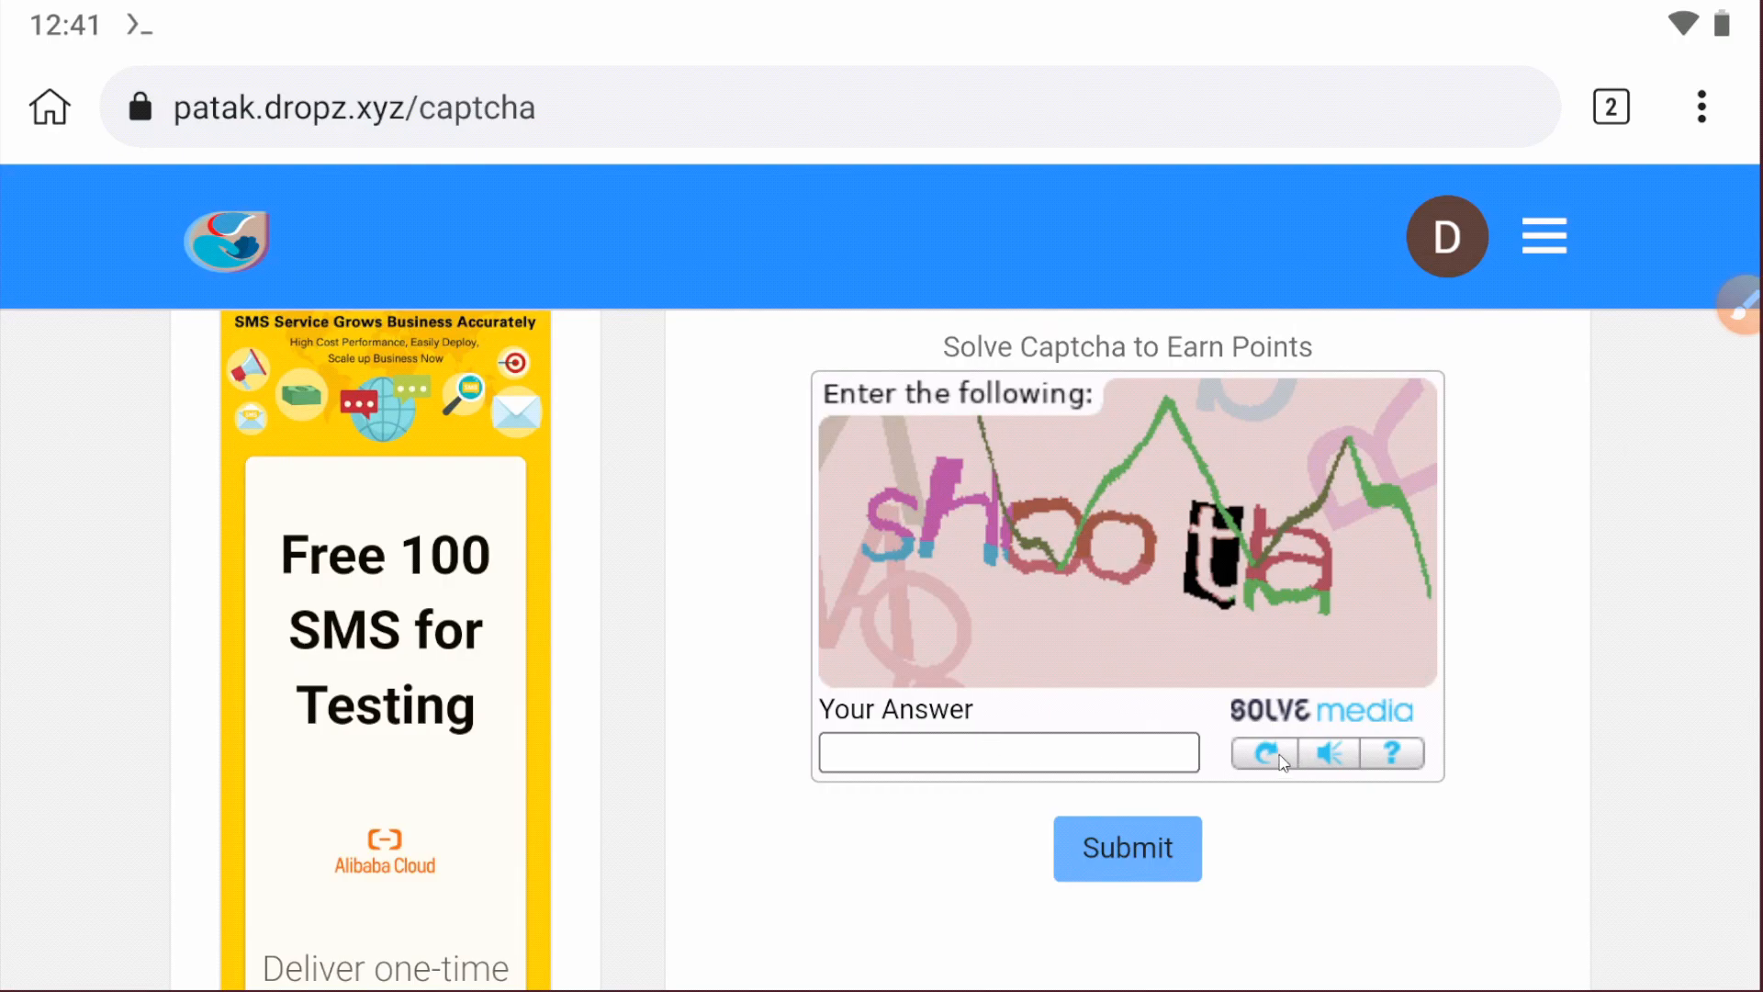
Reload a fresh captcha and submit the answer aytwo.
left_click(1263, 753)
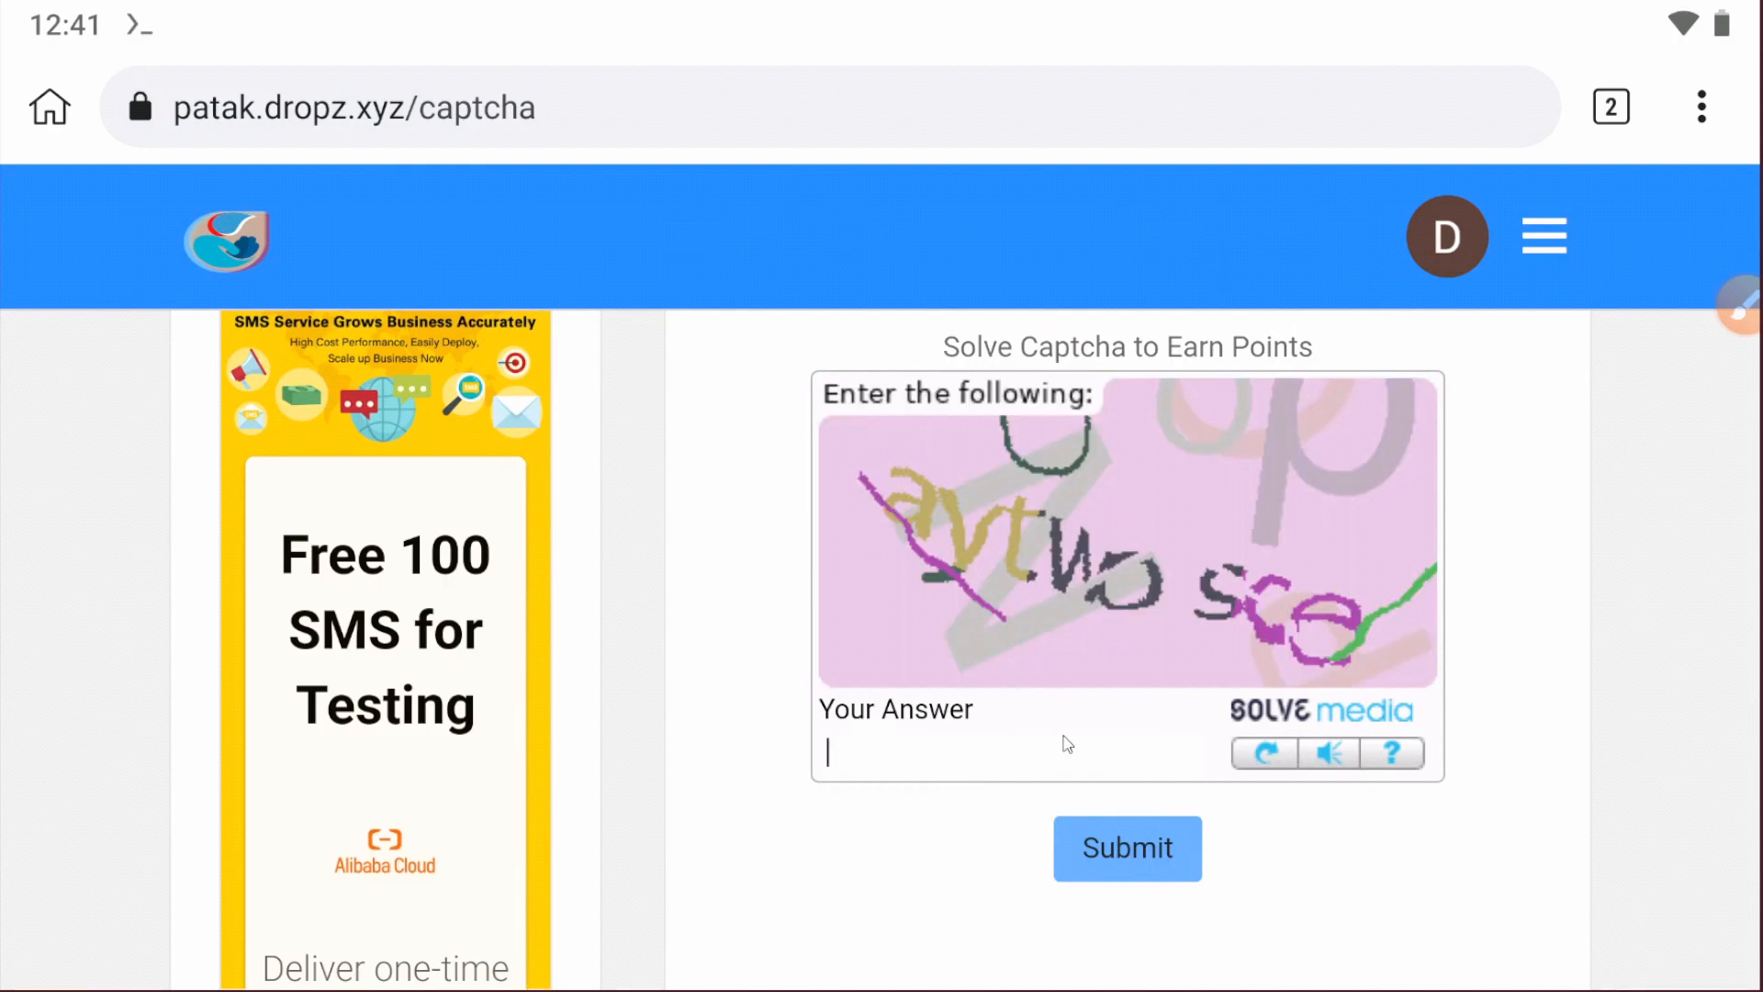
type("aytwo")
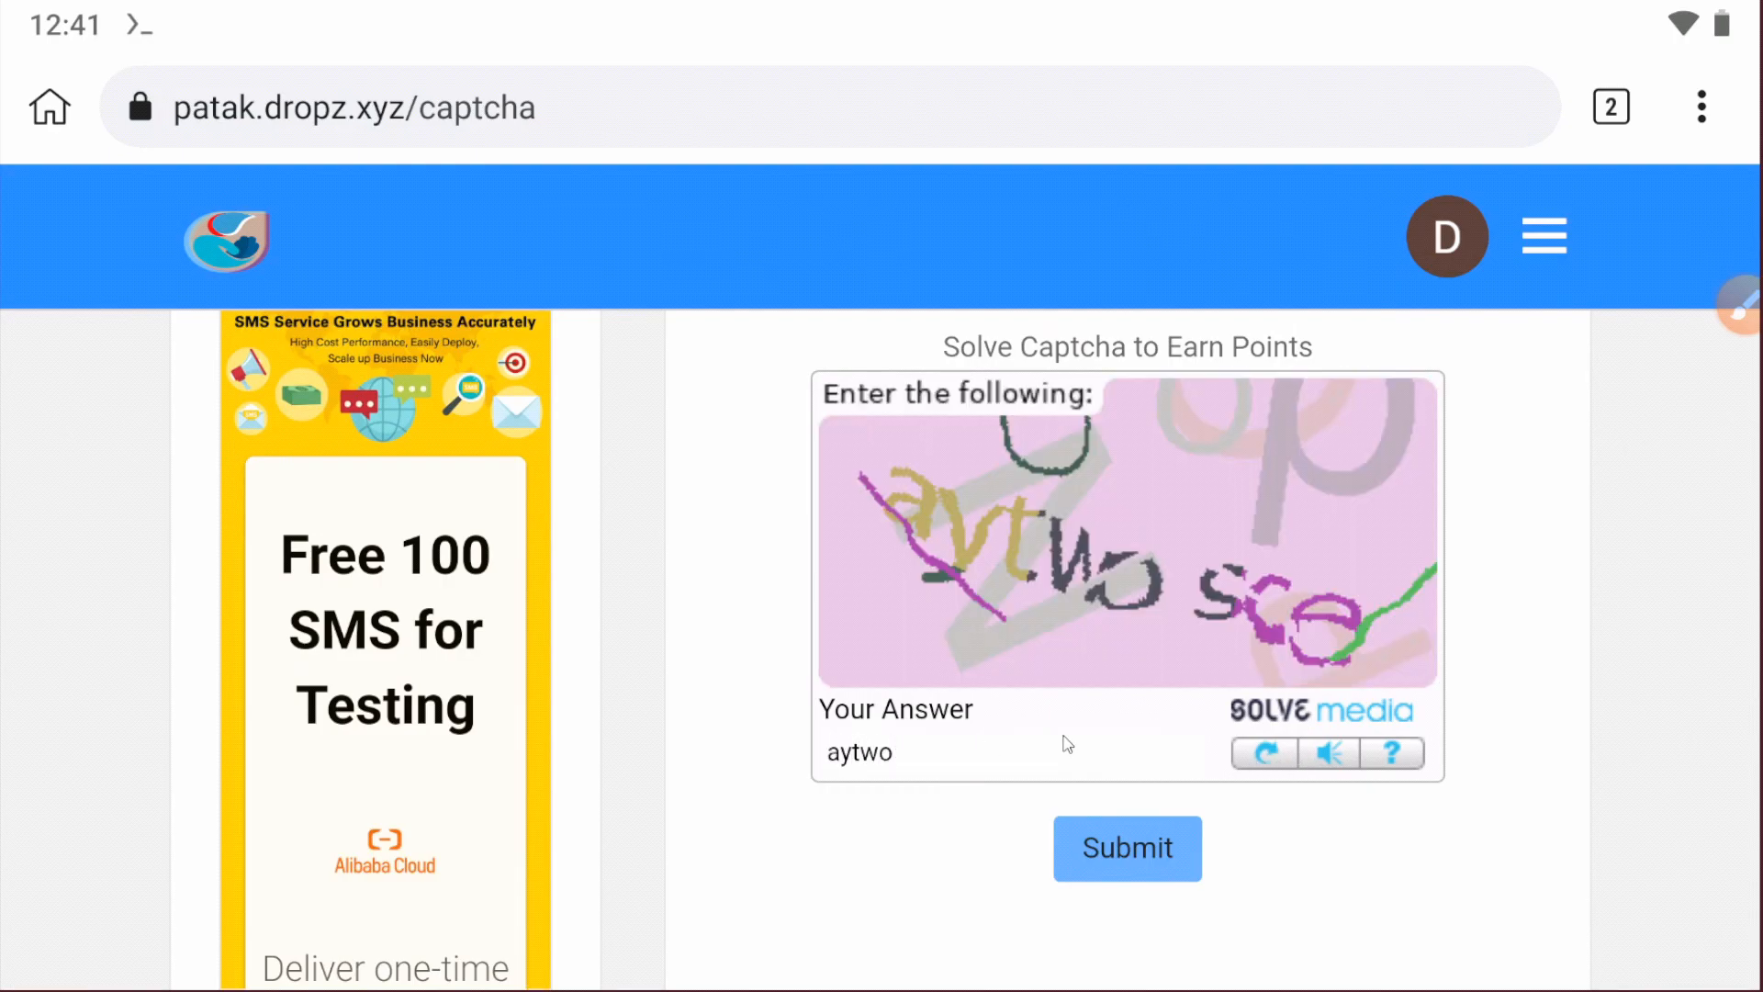
left_click(1126, 849)
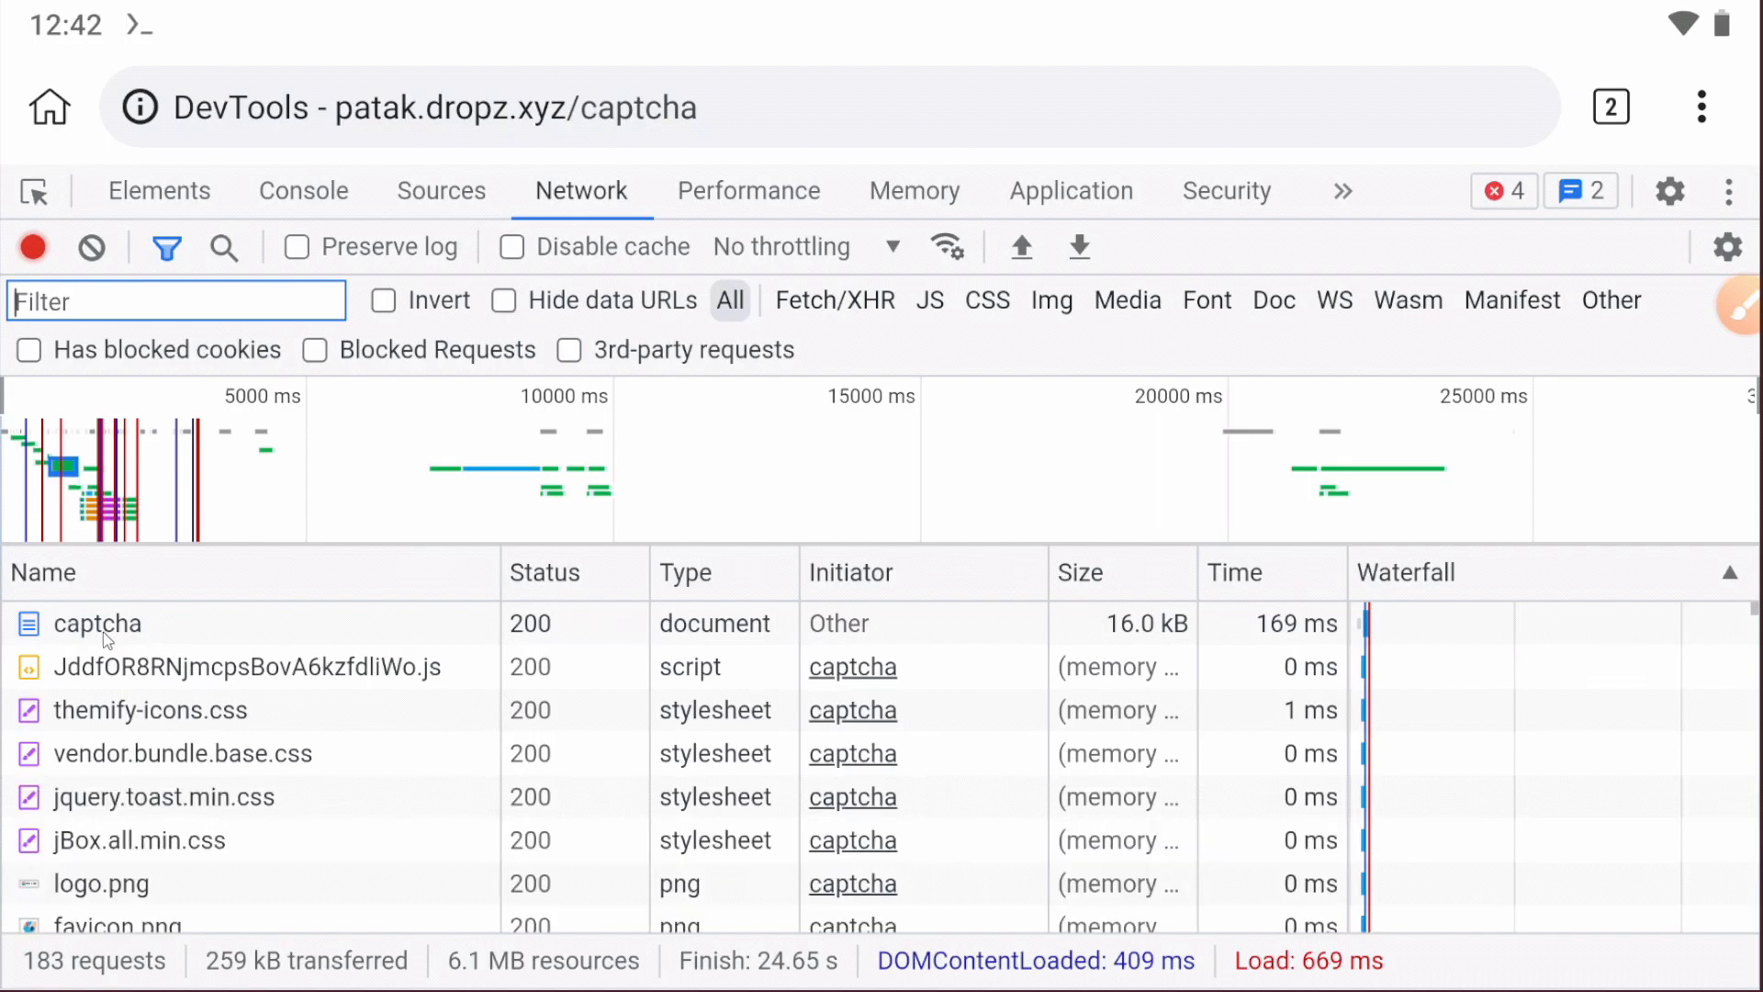
Inspect the captcha document request in the DevTools Network log.
left_click(98, 623)
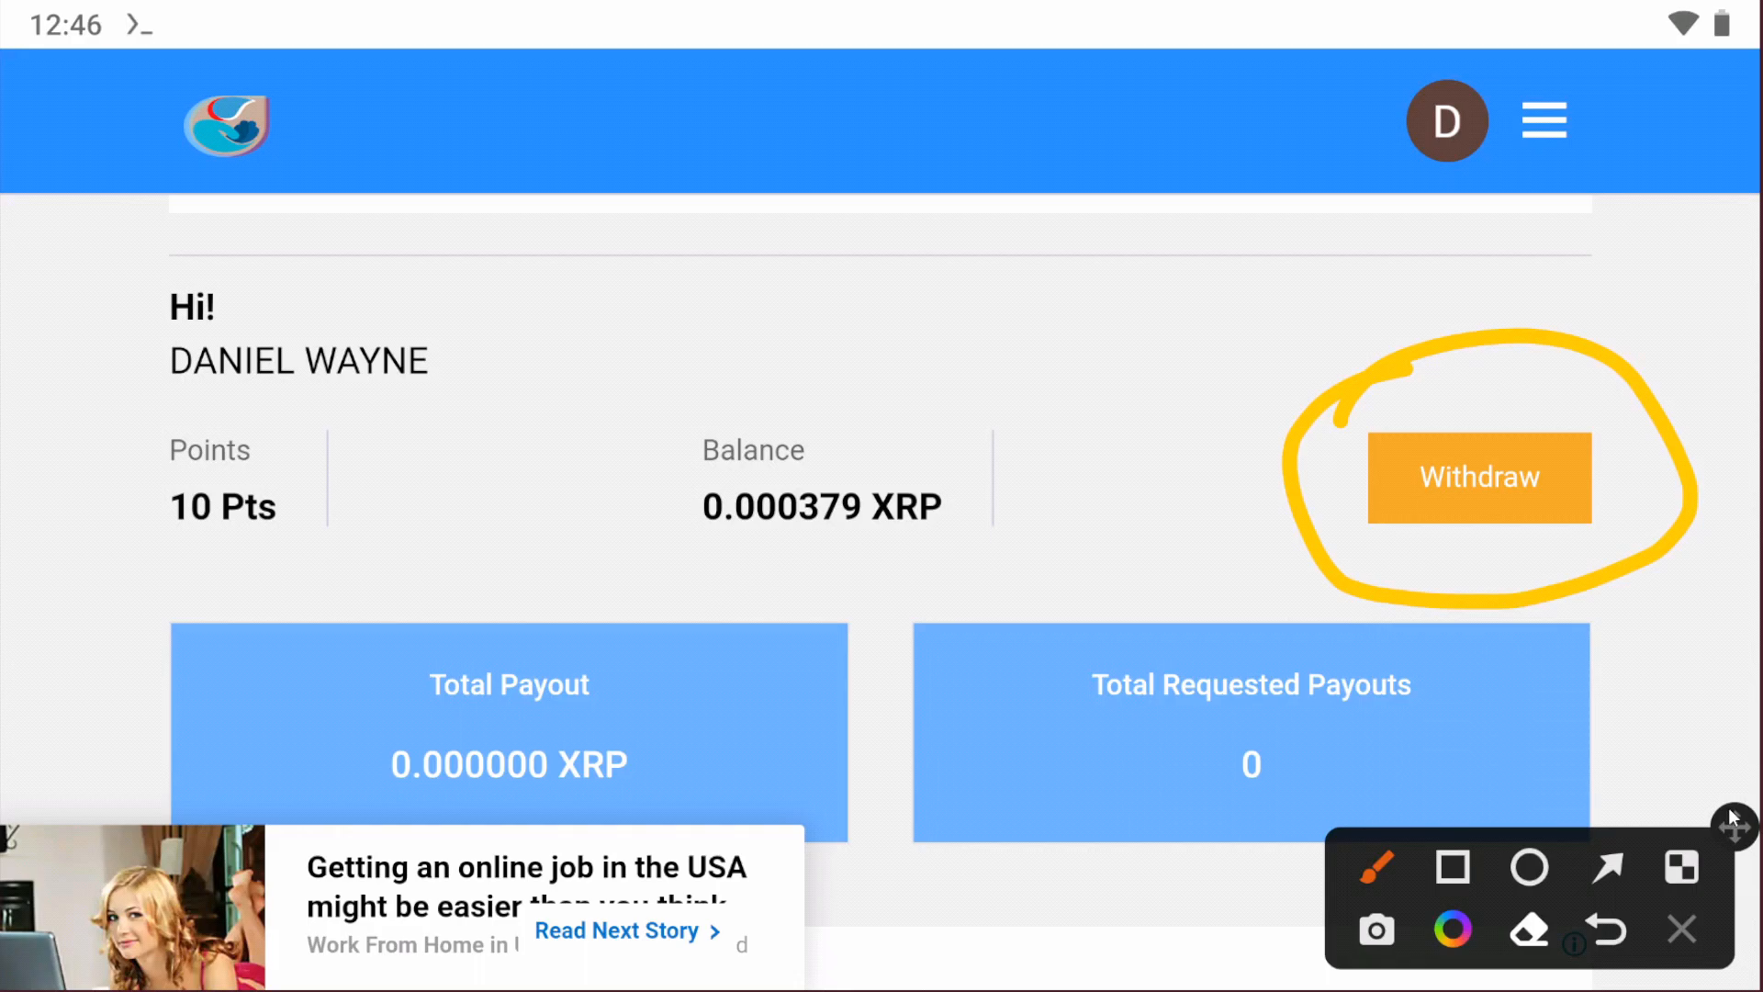
Withdraw the XRP balance, answer the Are you sure? prompt, and return to the page top.
left_click(1479, 478)
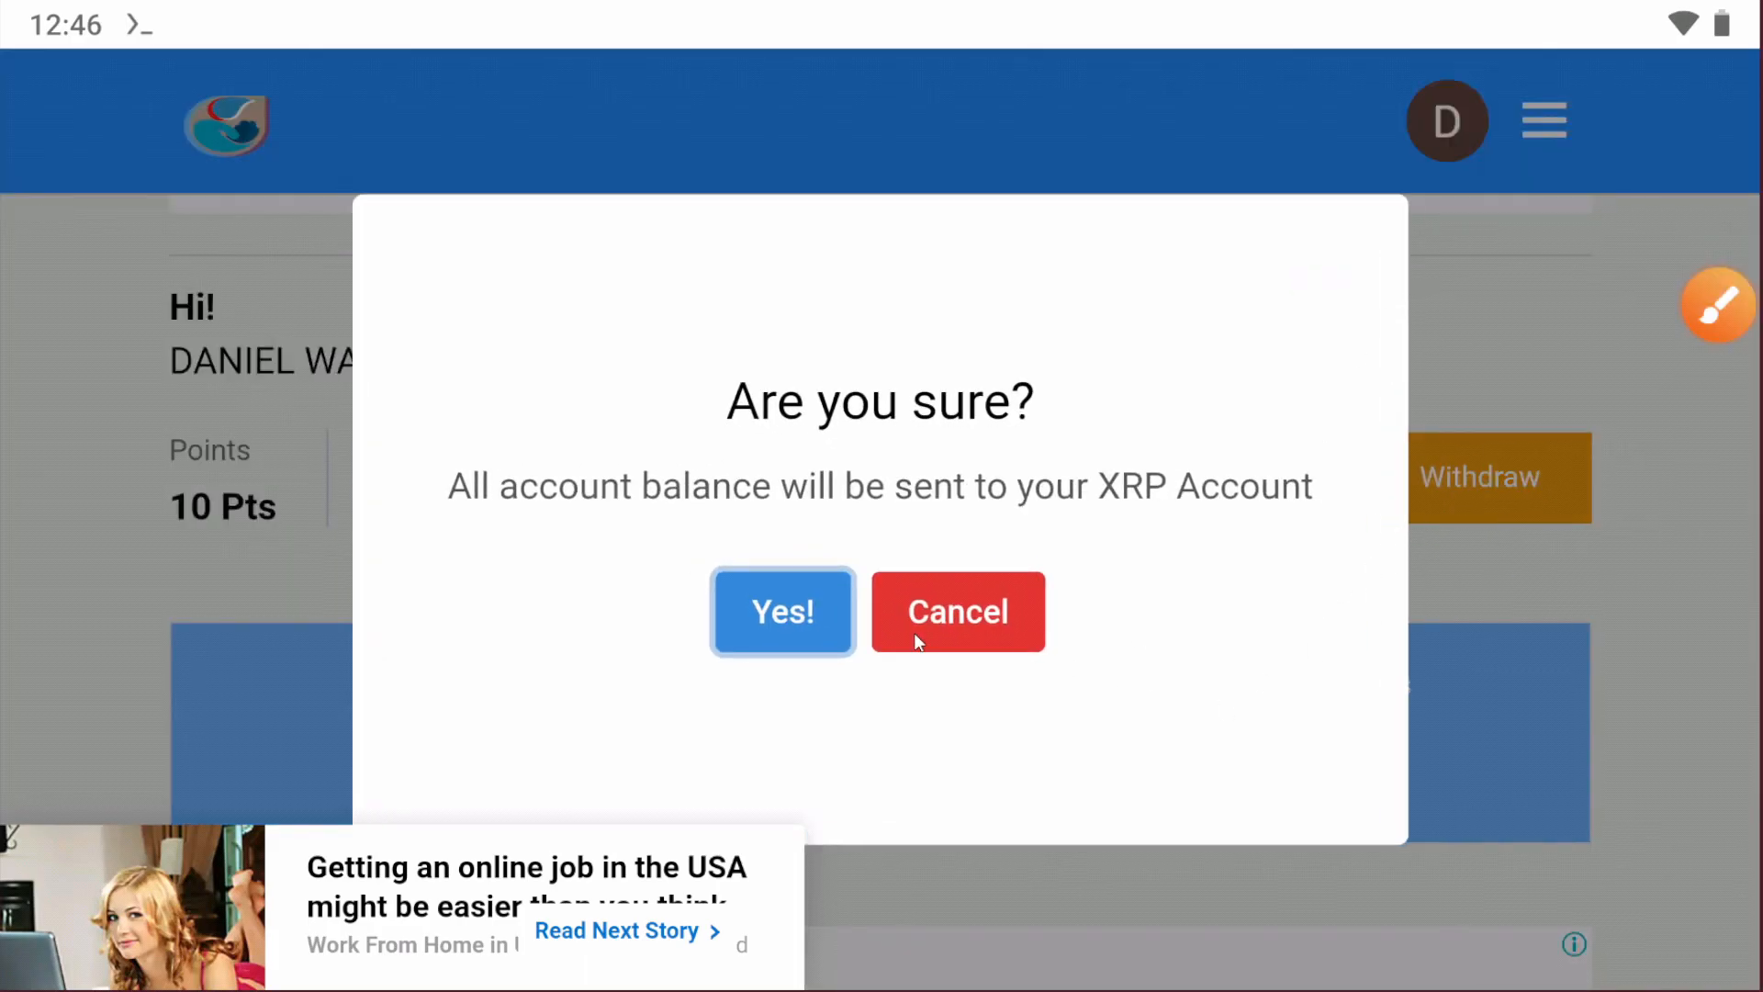
left_click(957, 610)
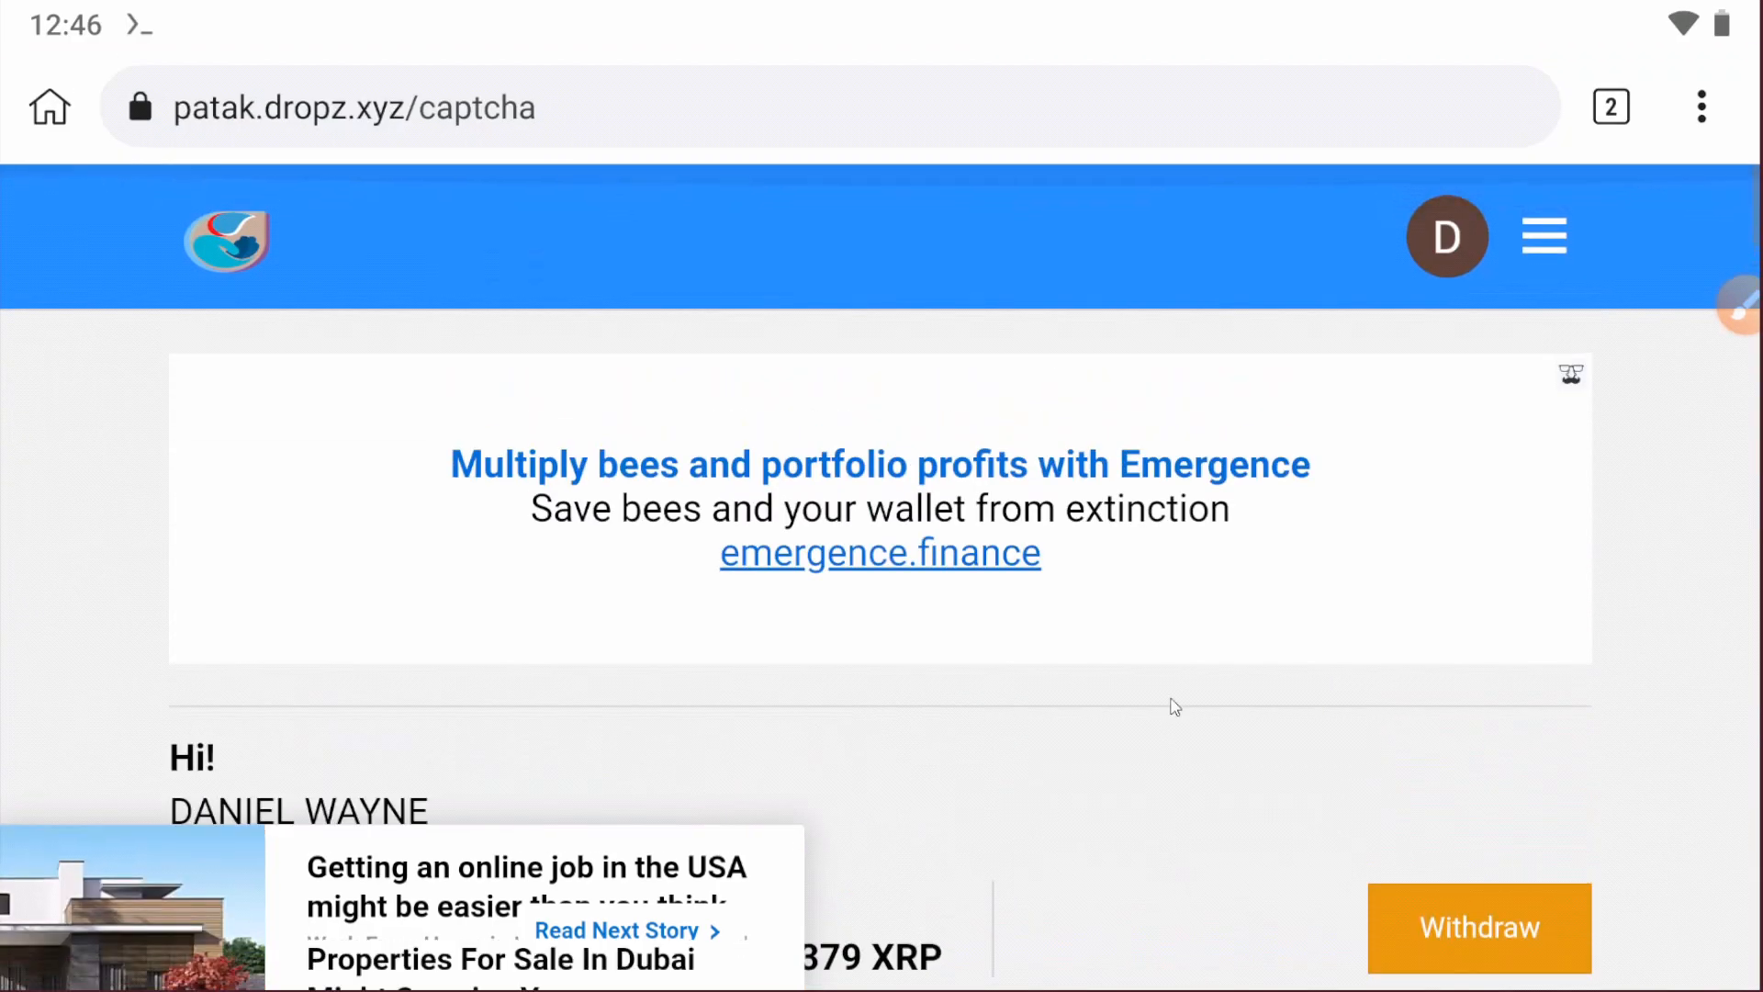
left_click(1477, 928)
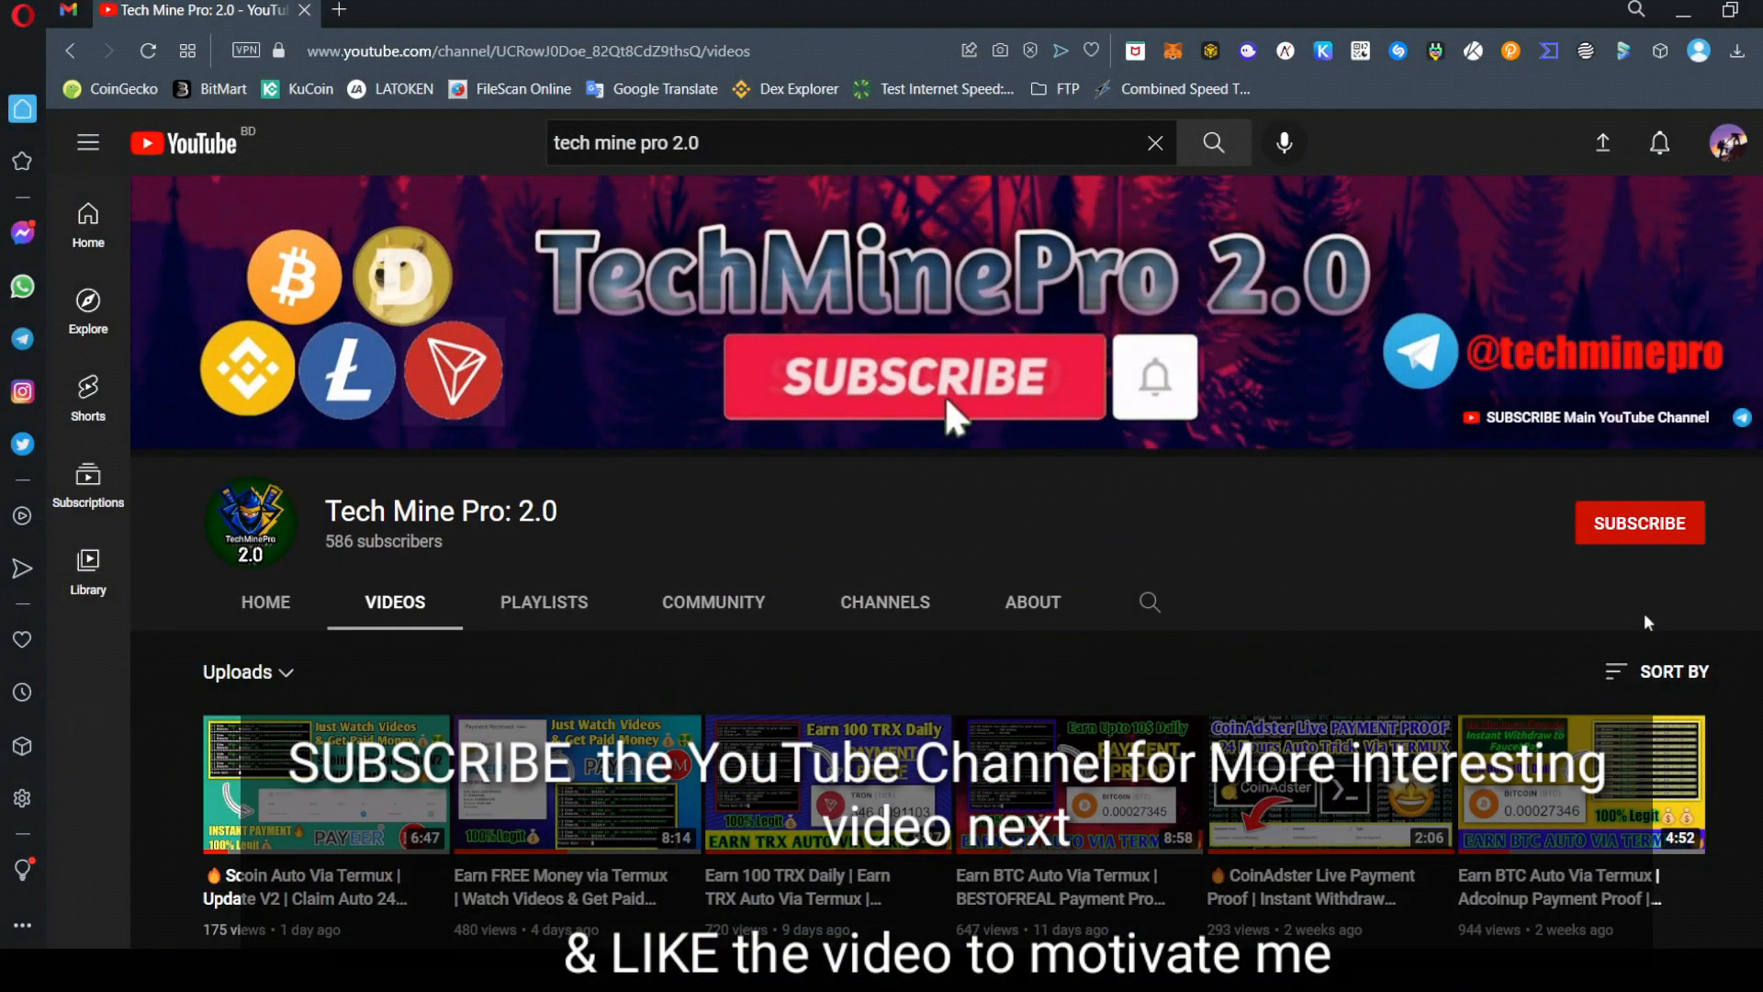
Subscribe to the Tech Mine Pro 2.0 channel and set its notifications to All.
left_click(1640, 522)
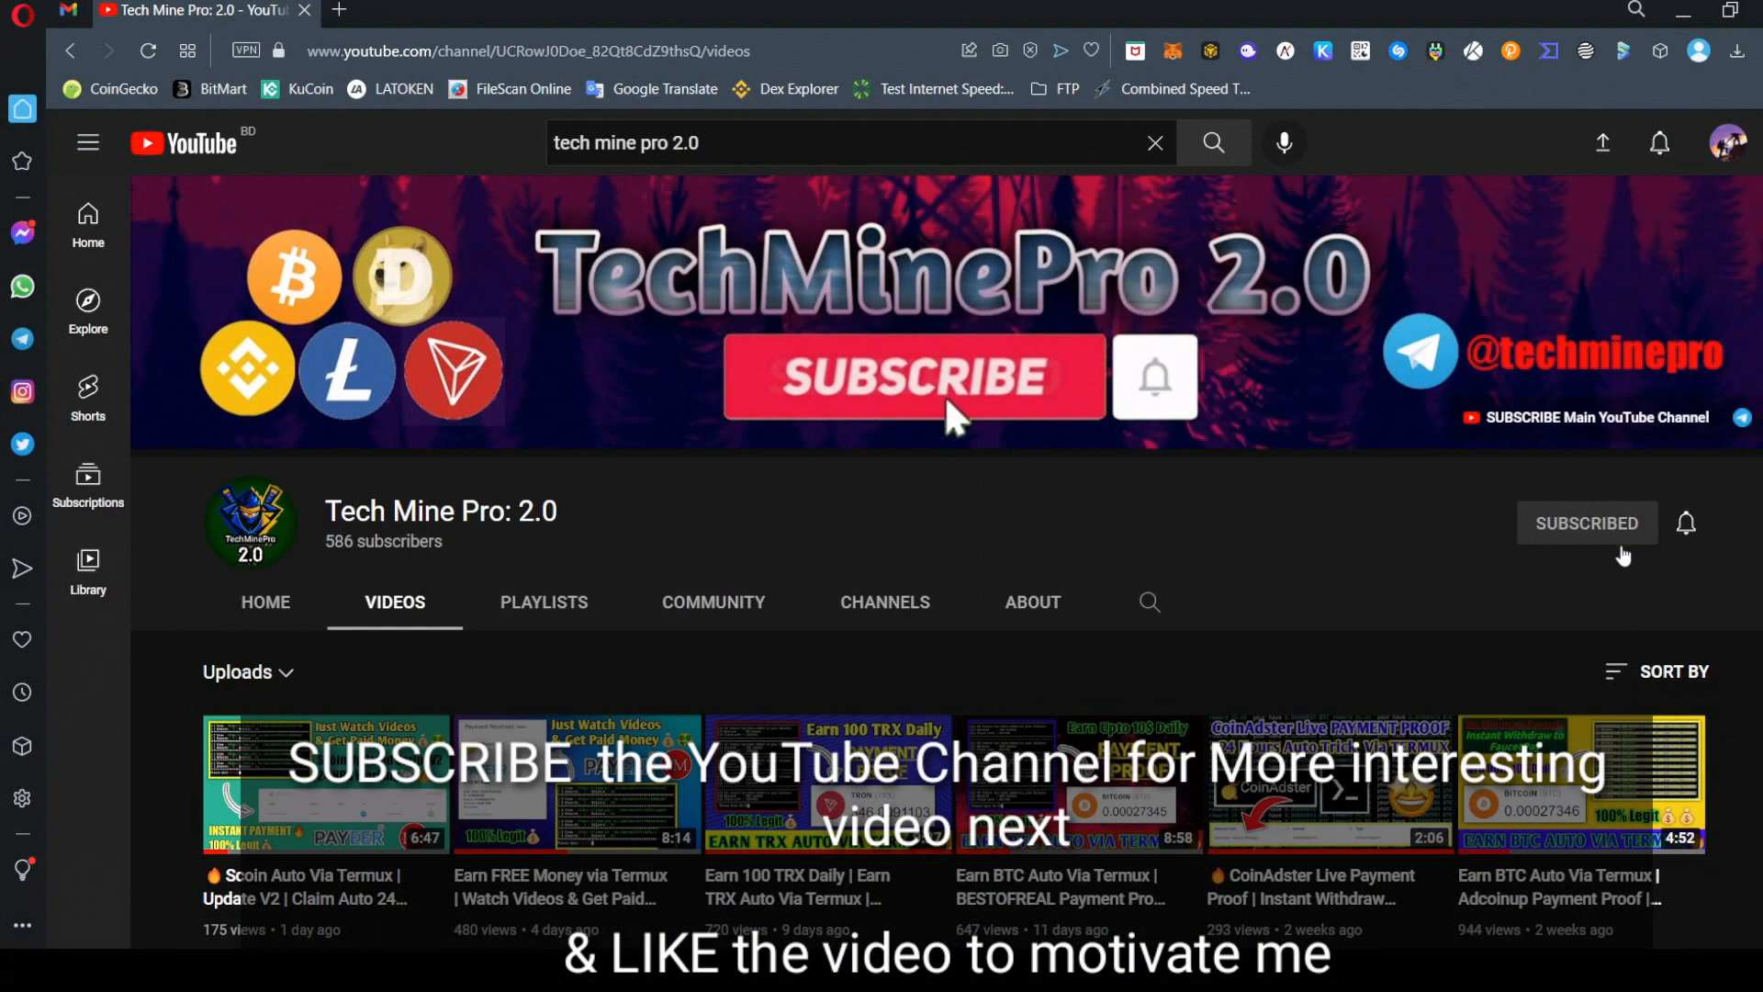
left_click(1684, 523)
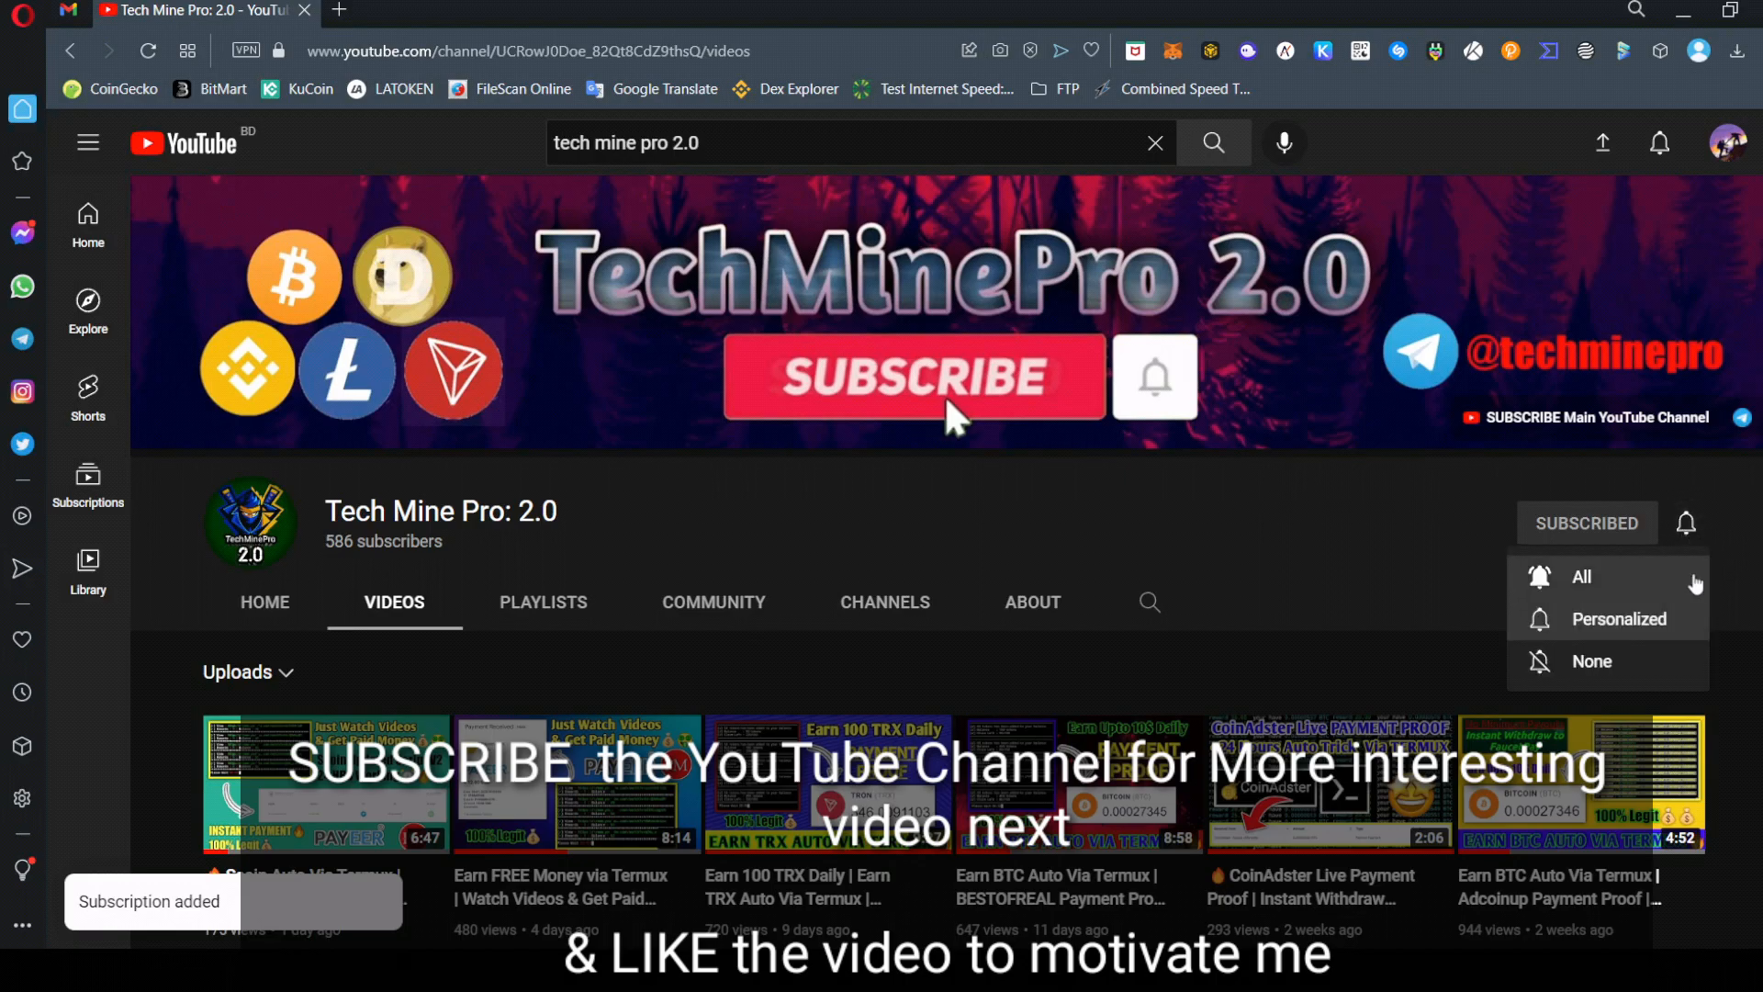
left_click(1581, 577)
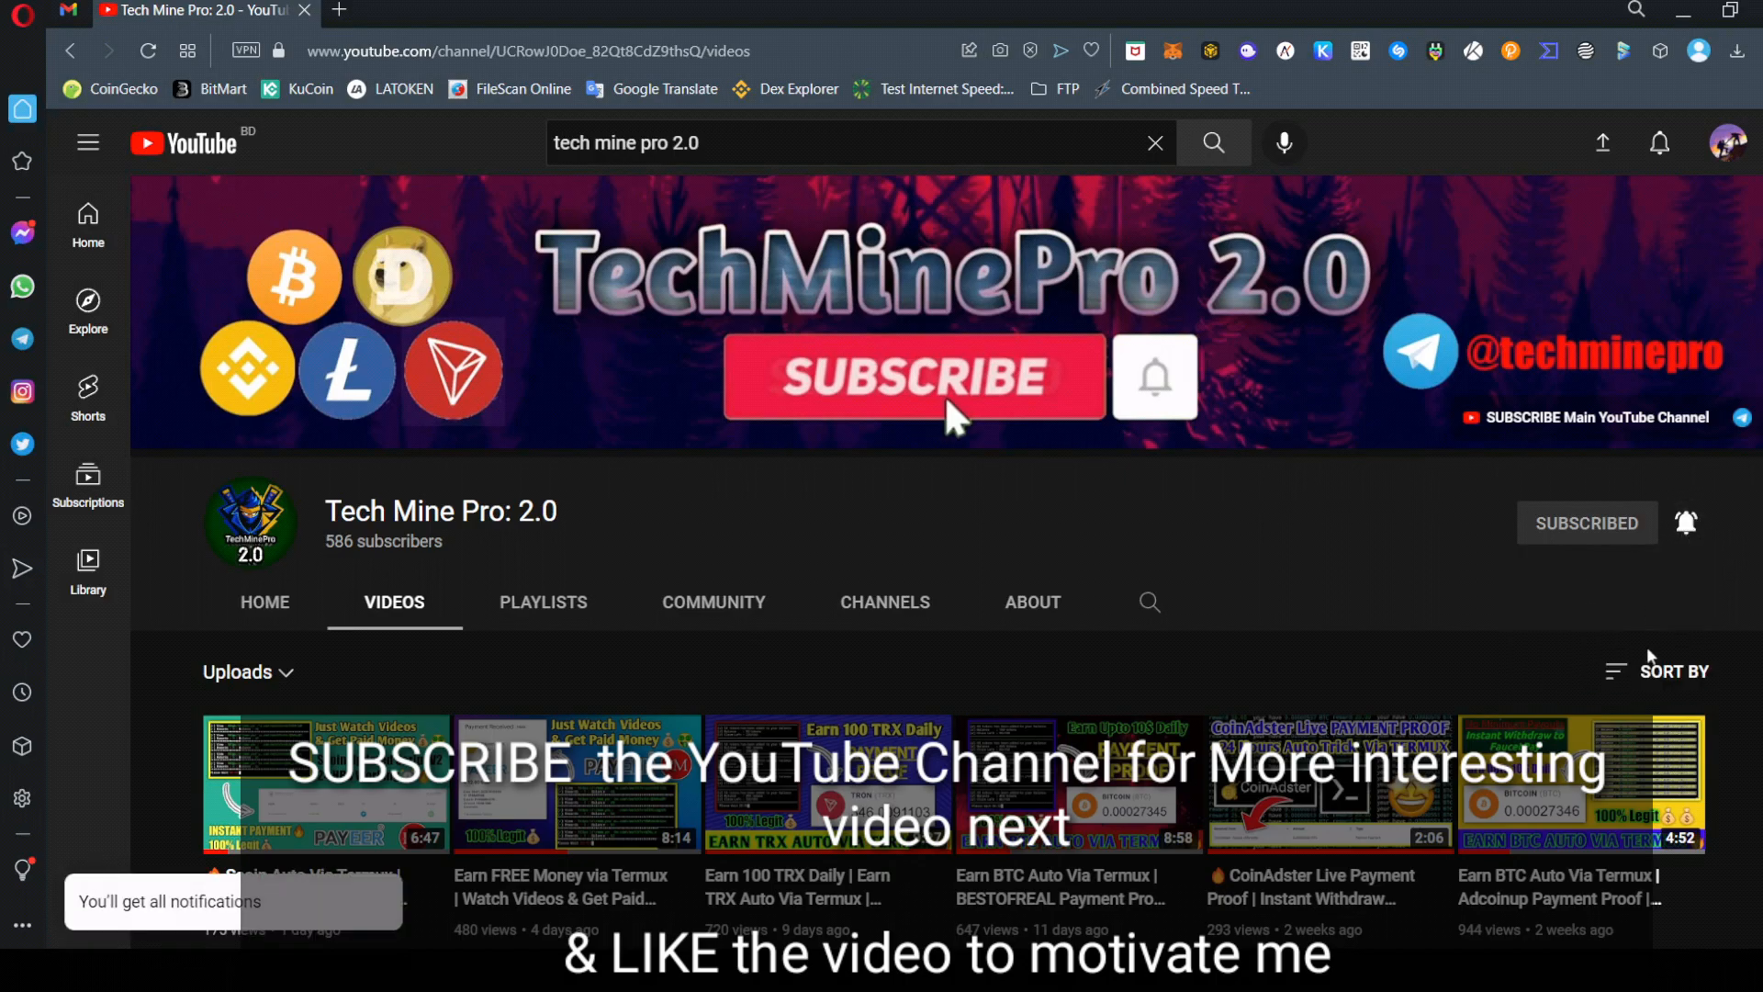